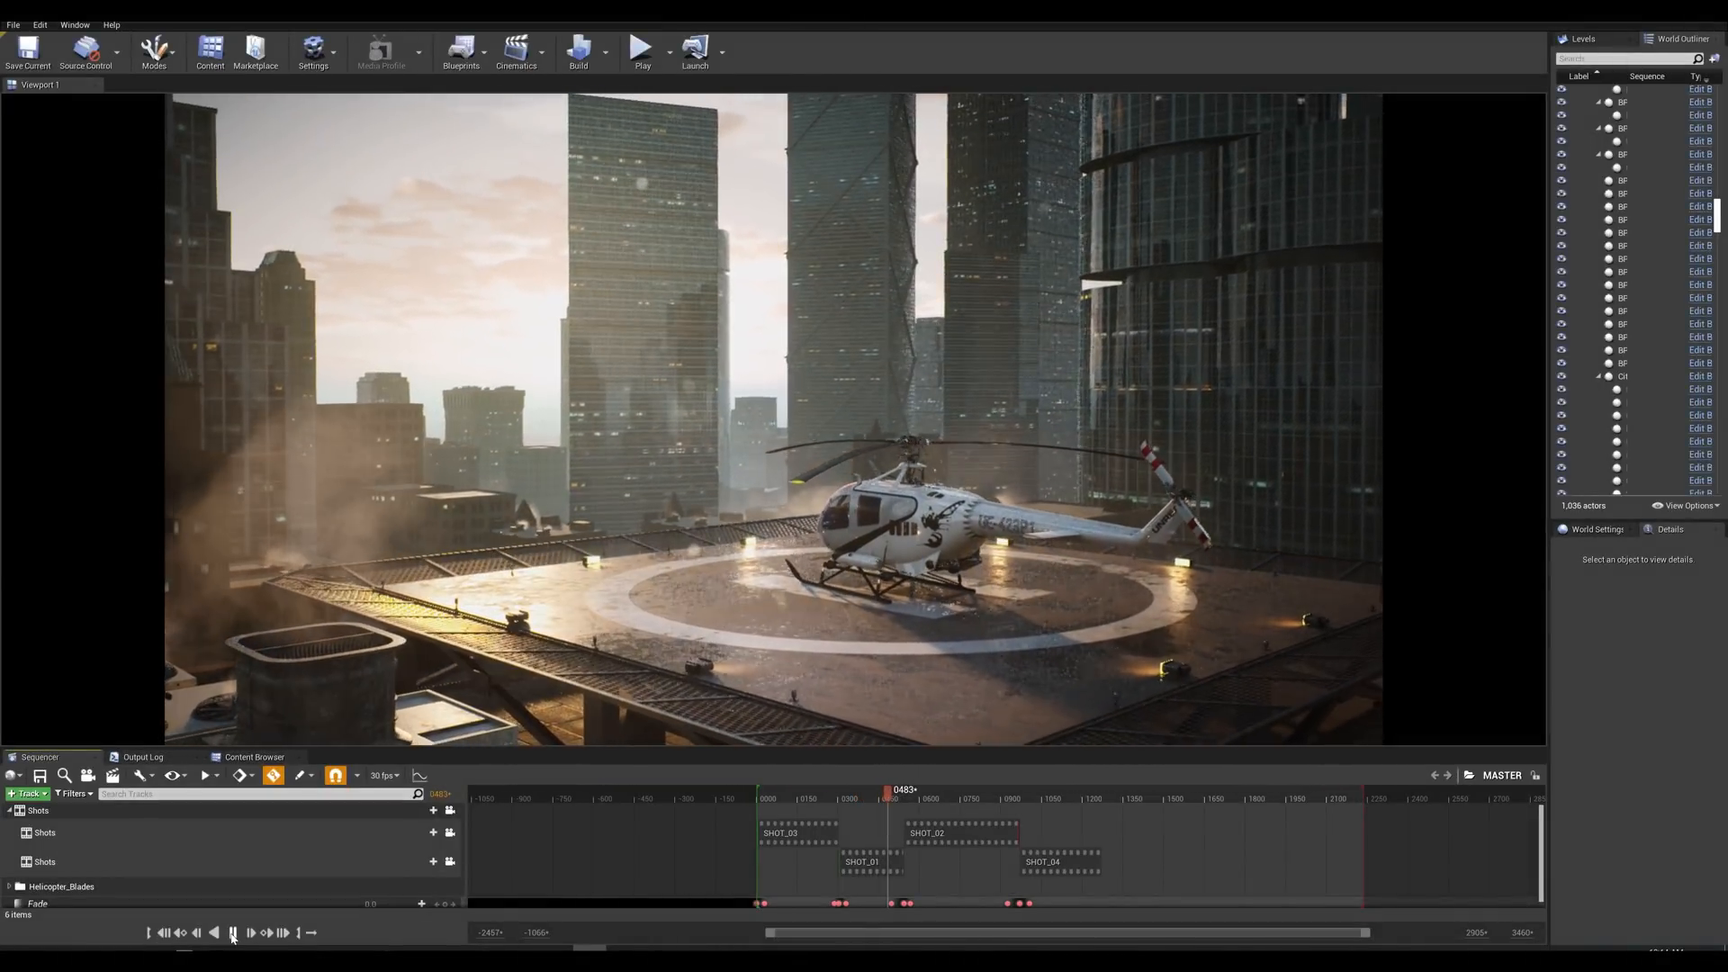
Step: Send the MASTER sequence to Movie Render Queue and show its deferred rendering settings
click(78, 24)
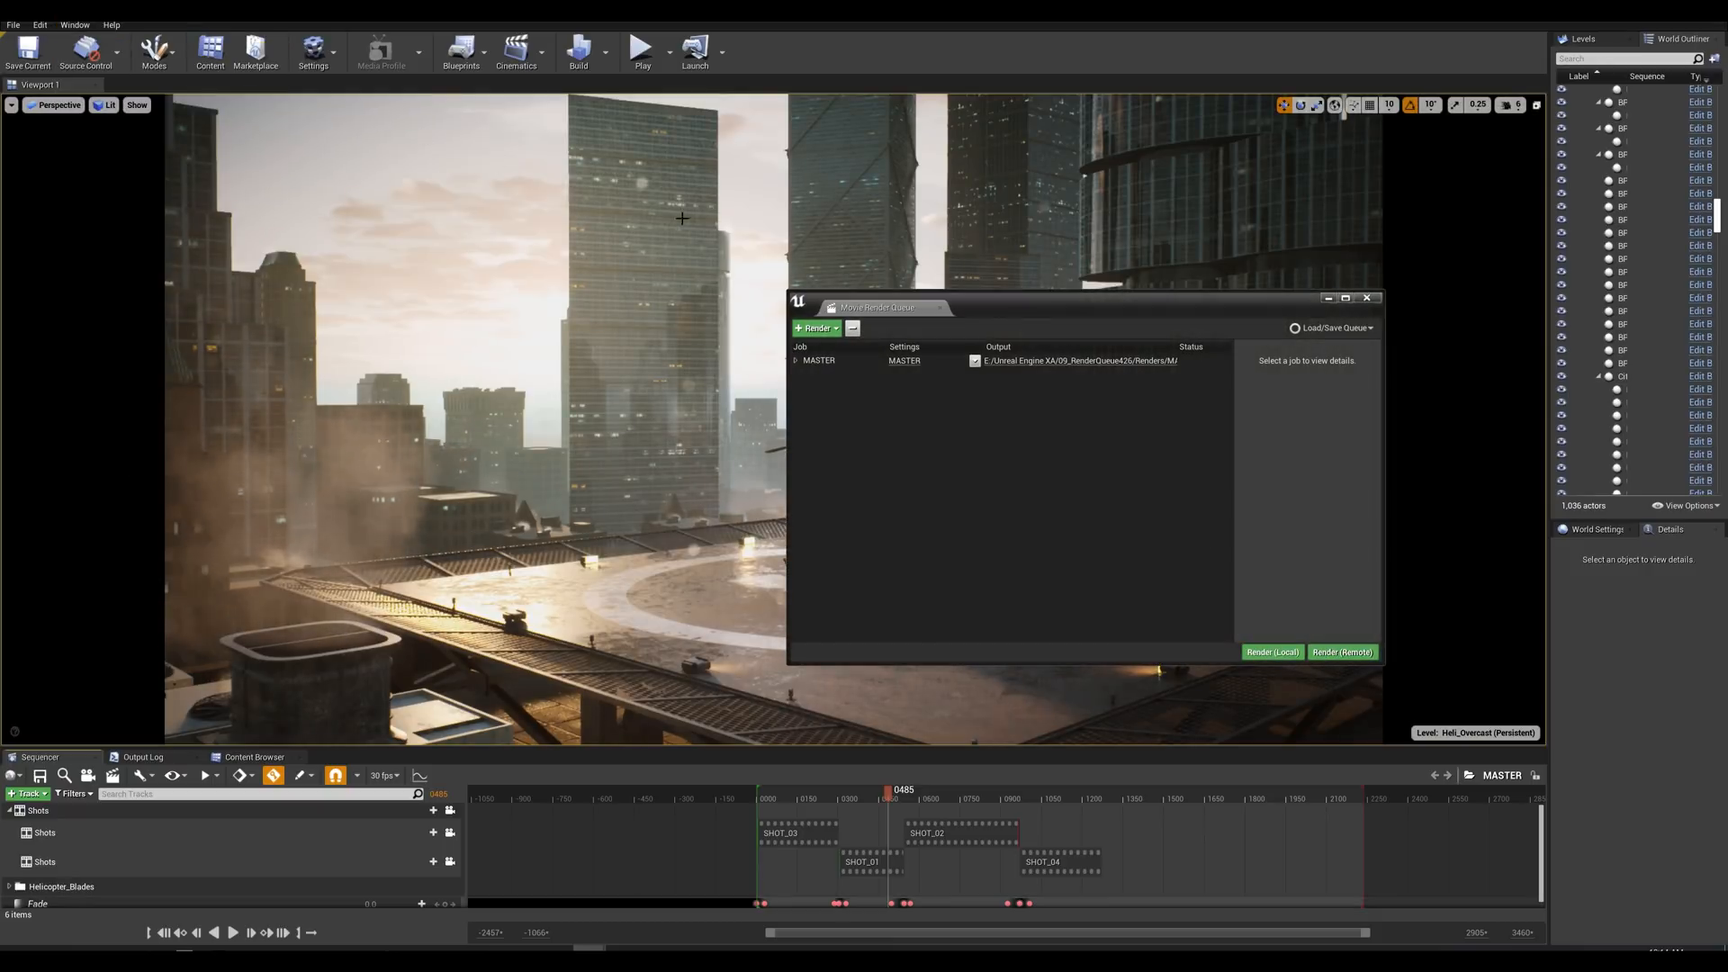
click(795, 360)
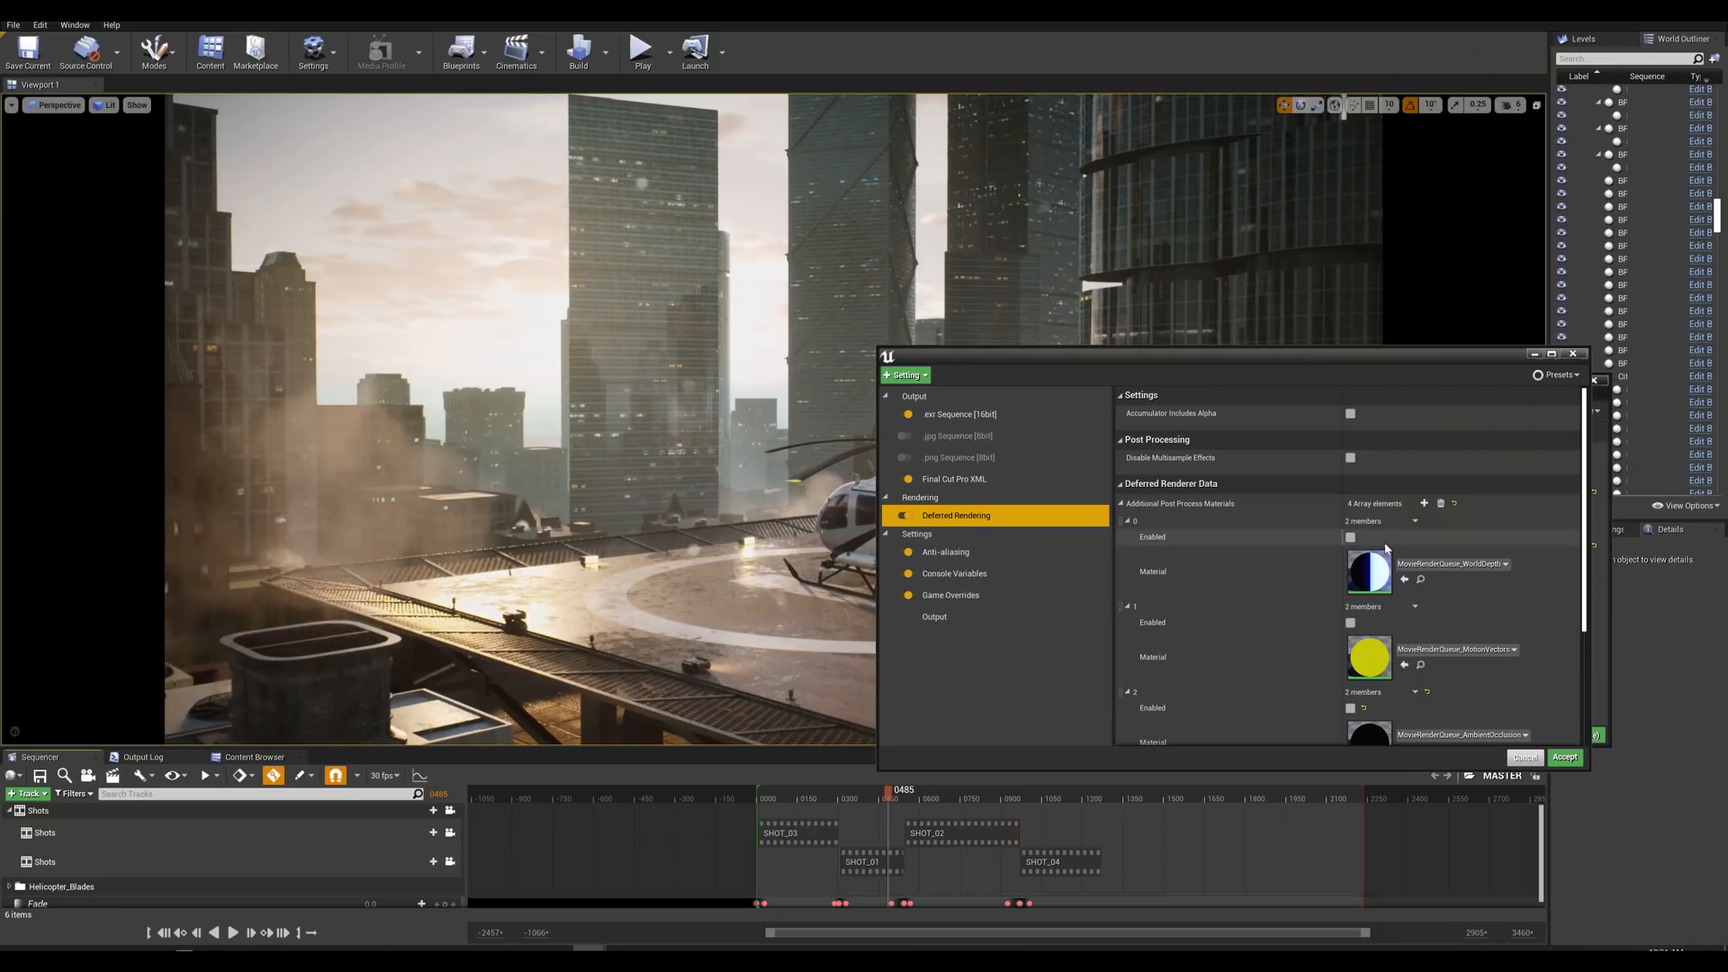
Step: Enable the WorldDepth and motion vector passes and reach the + Setting list for Object Ids
click(1351, 536)
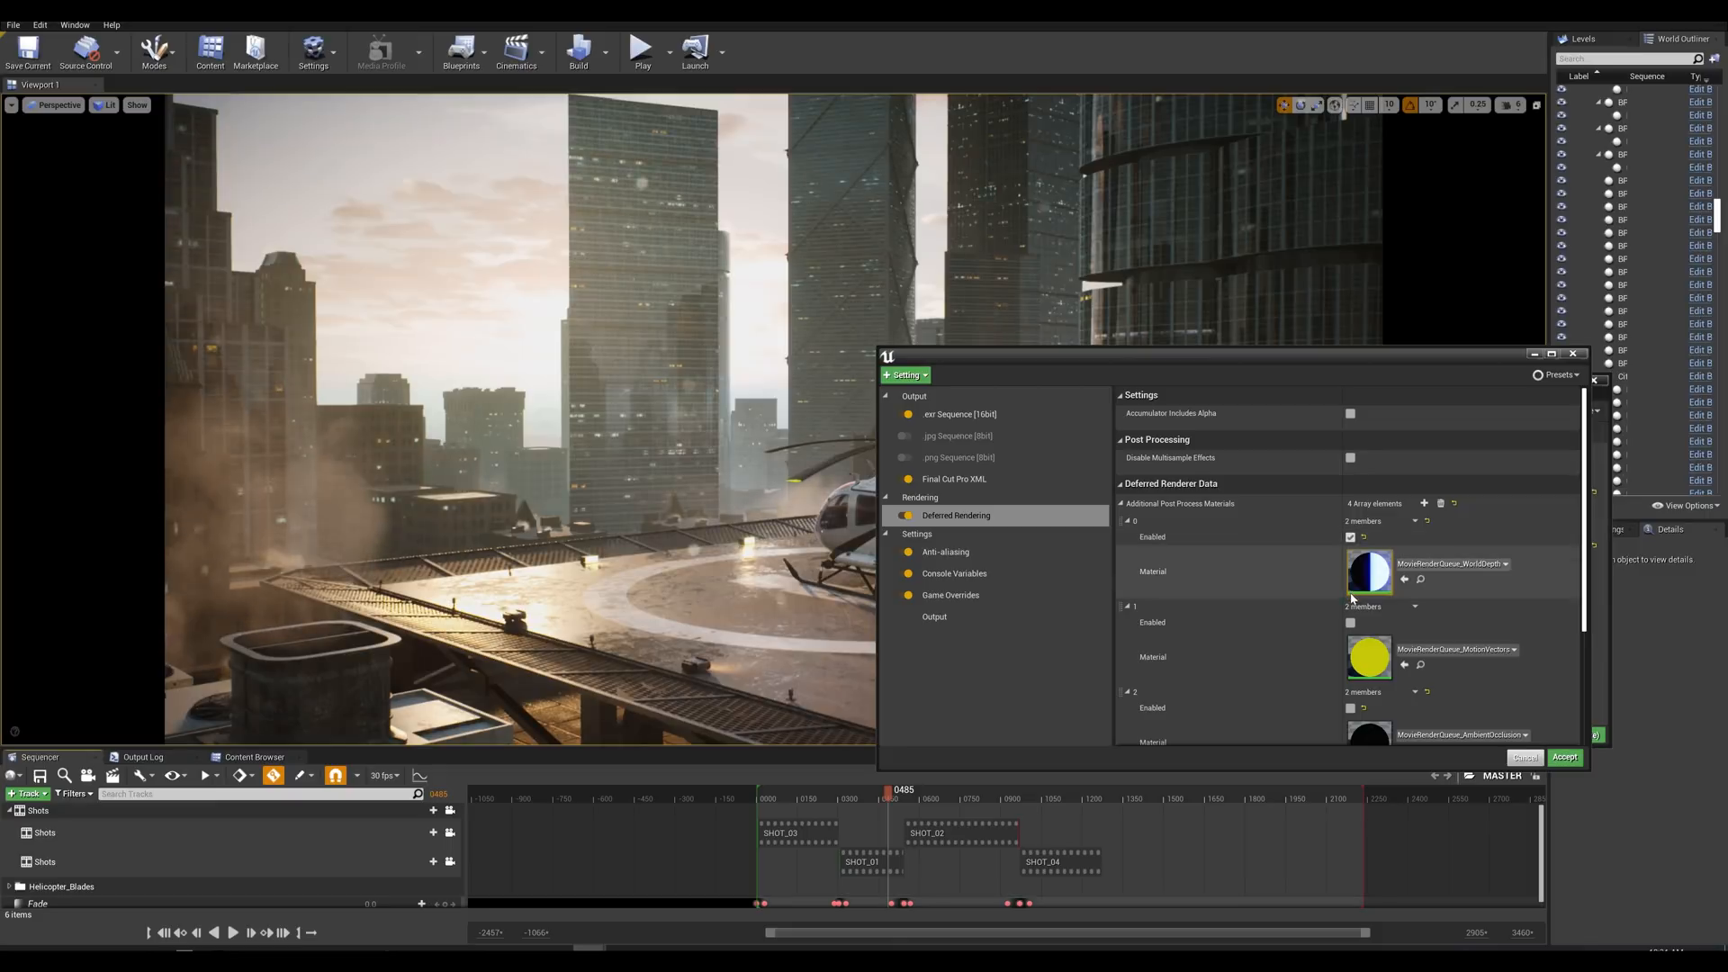
scroll(down, 3)
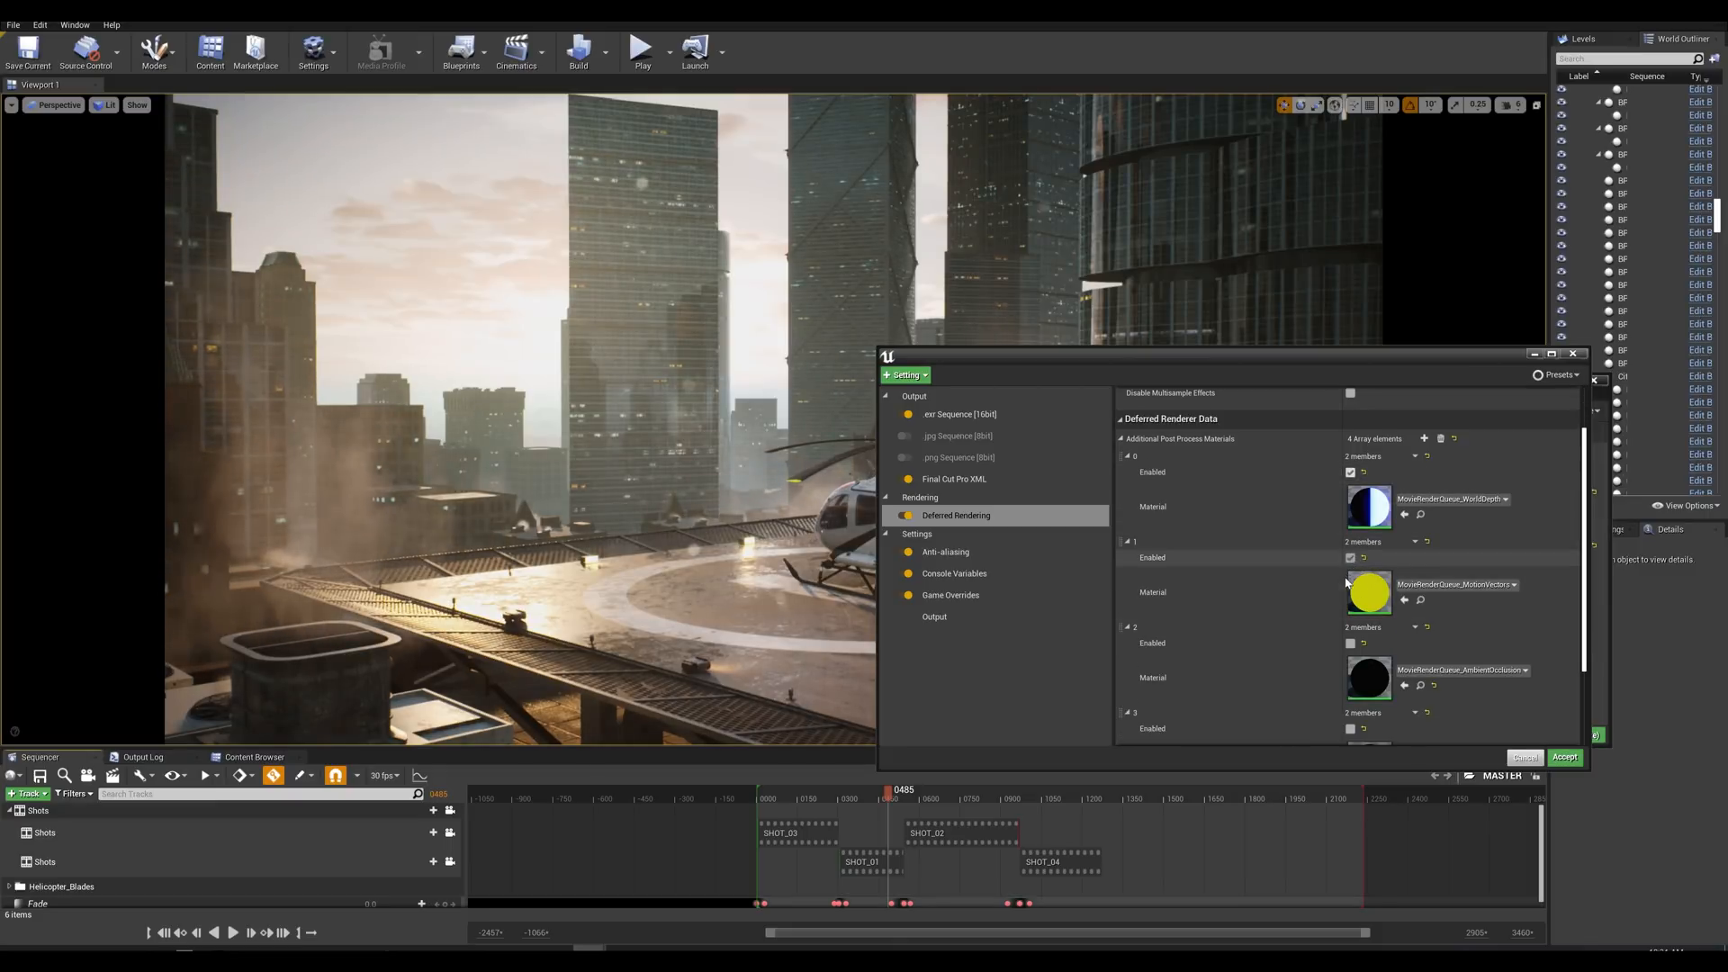
scroll(down, 3)
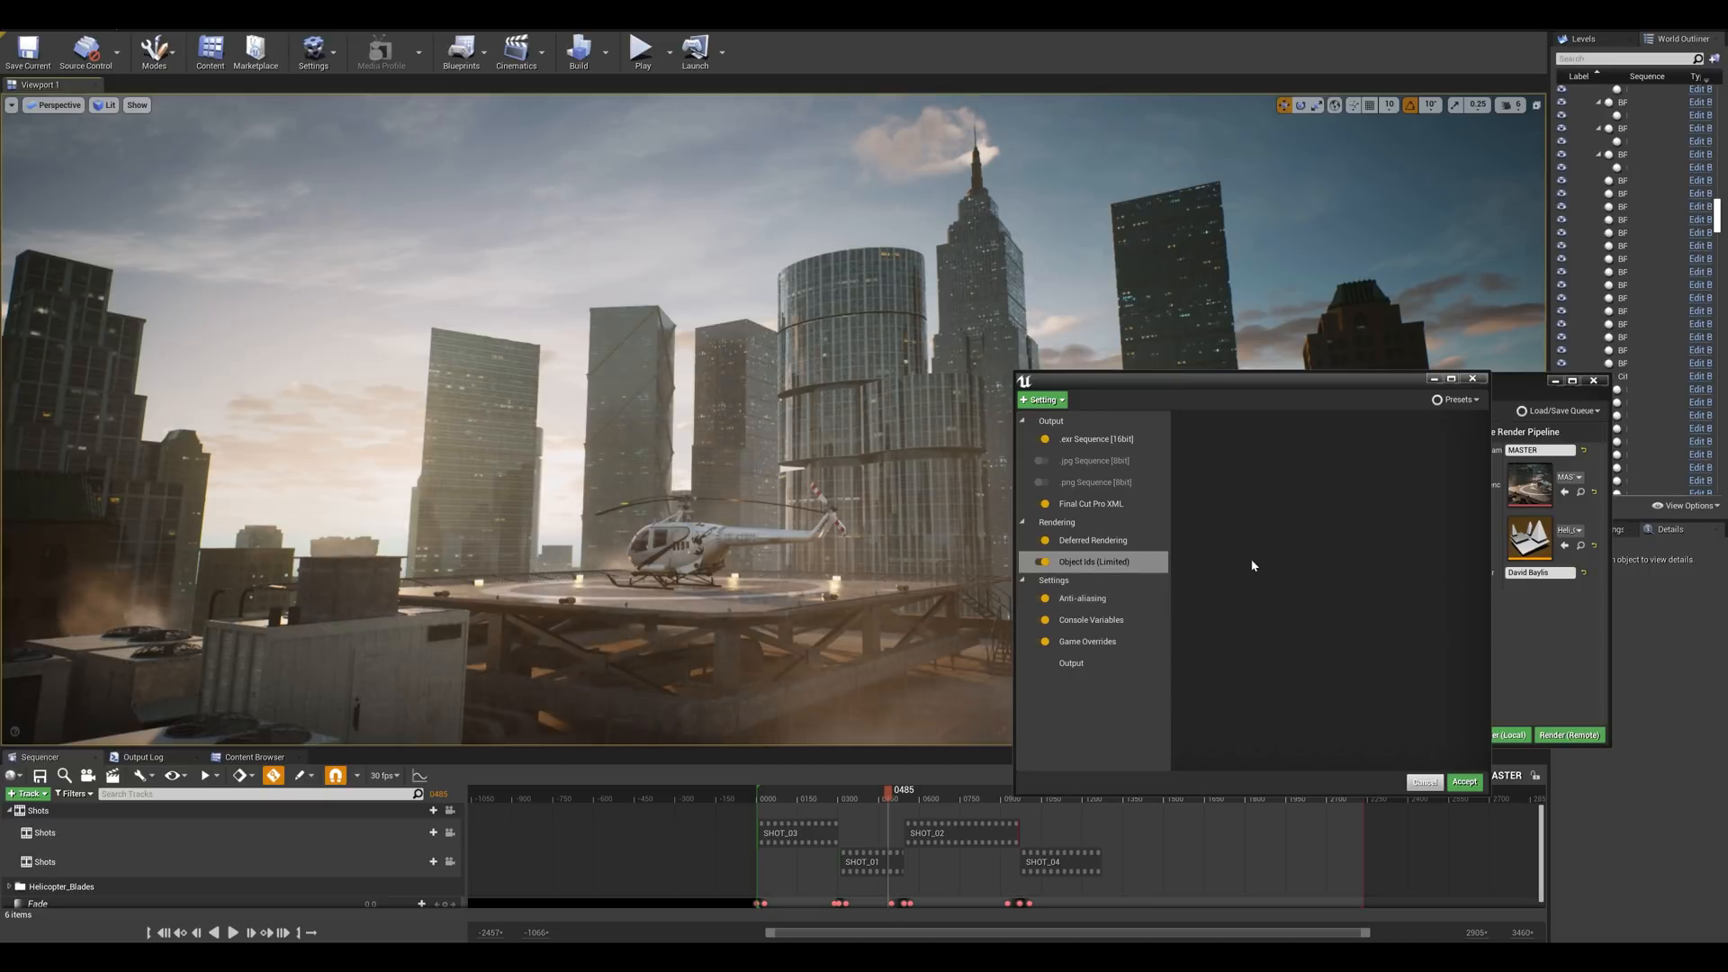
Step: Accept the pass settings, reopen the MASTER job, and view the FinalImageMovieRenderQueue_WorldDepth channel in the compositor
click(1465, 782)
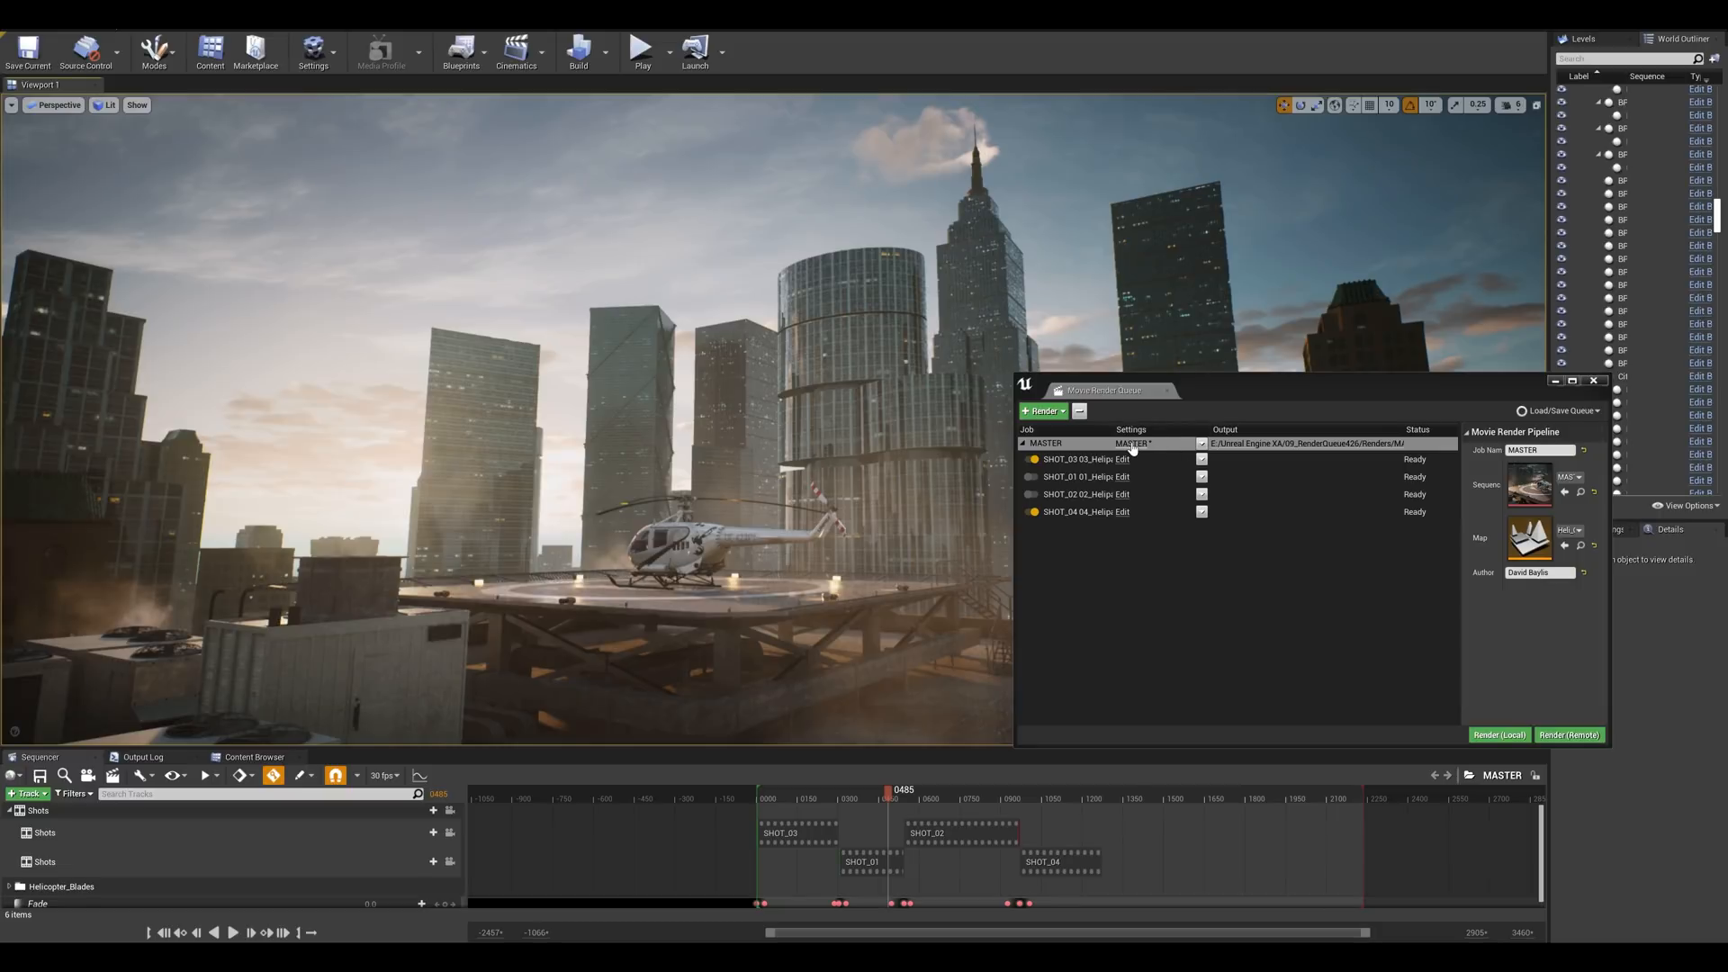
click(1131, 444)
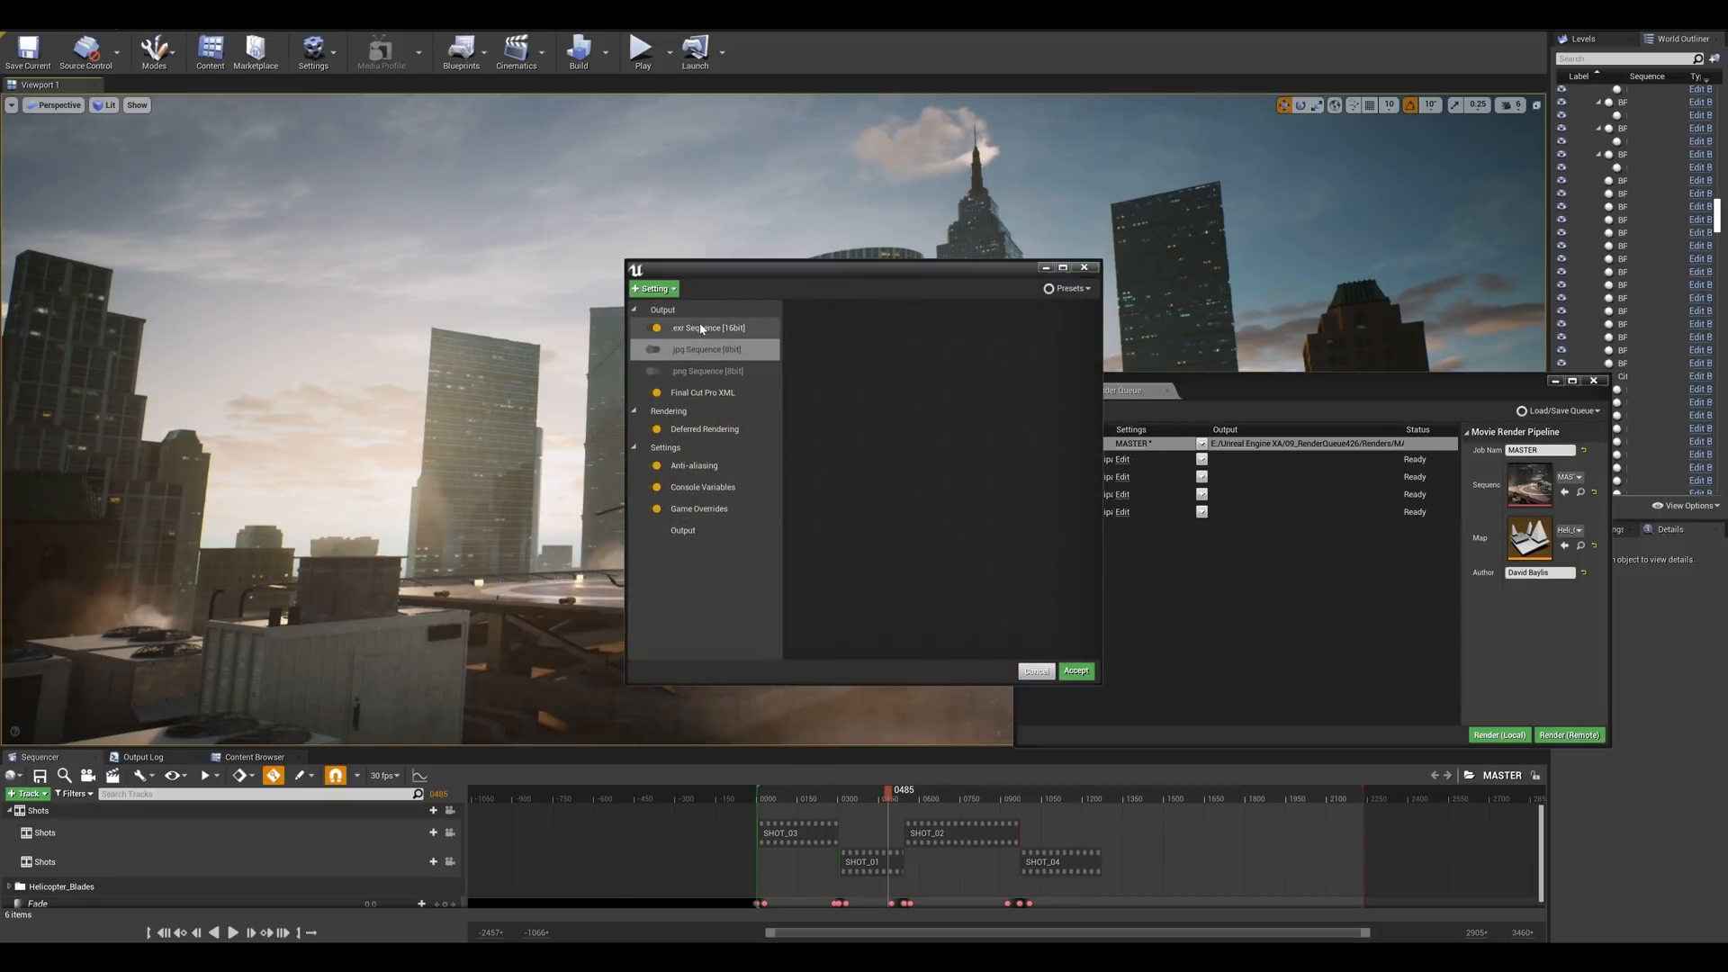
click(706, 328)
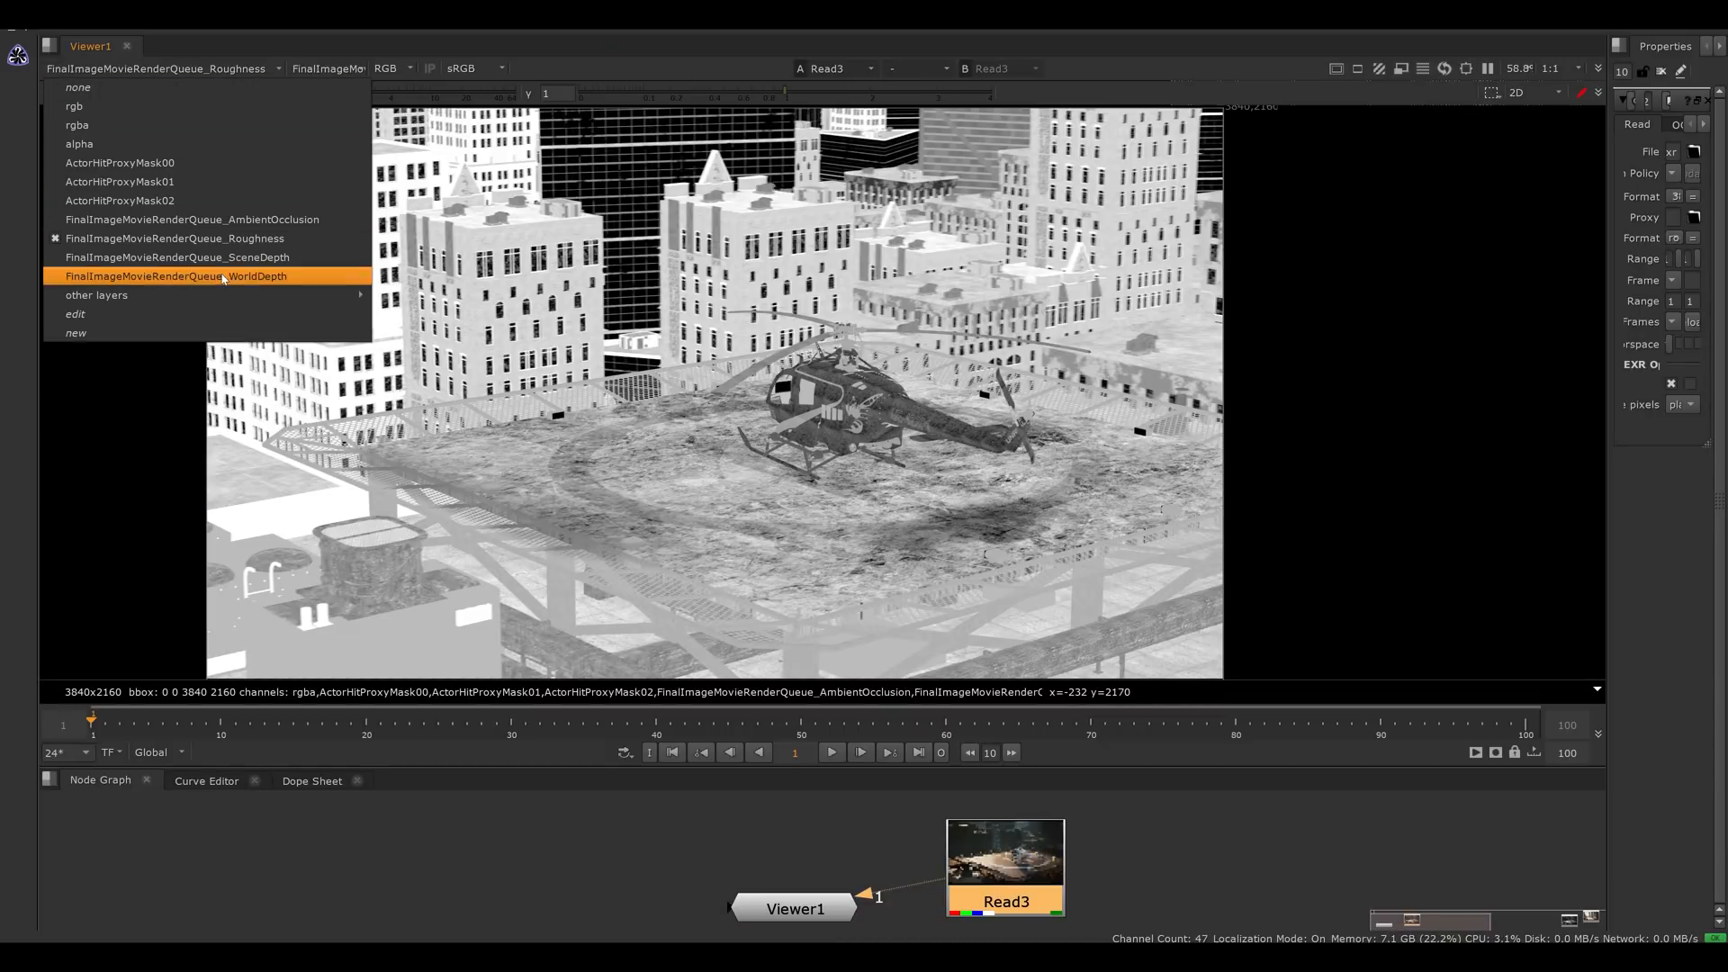
click(180, 276)
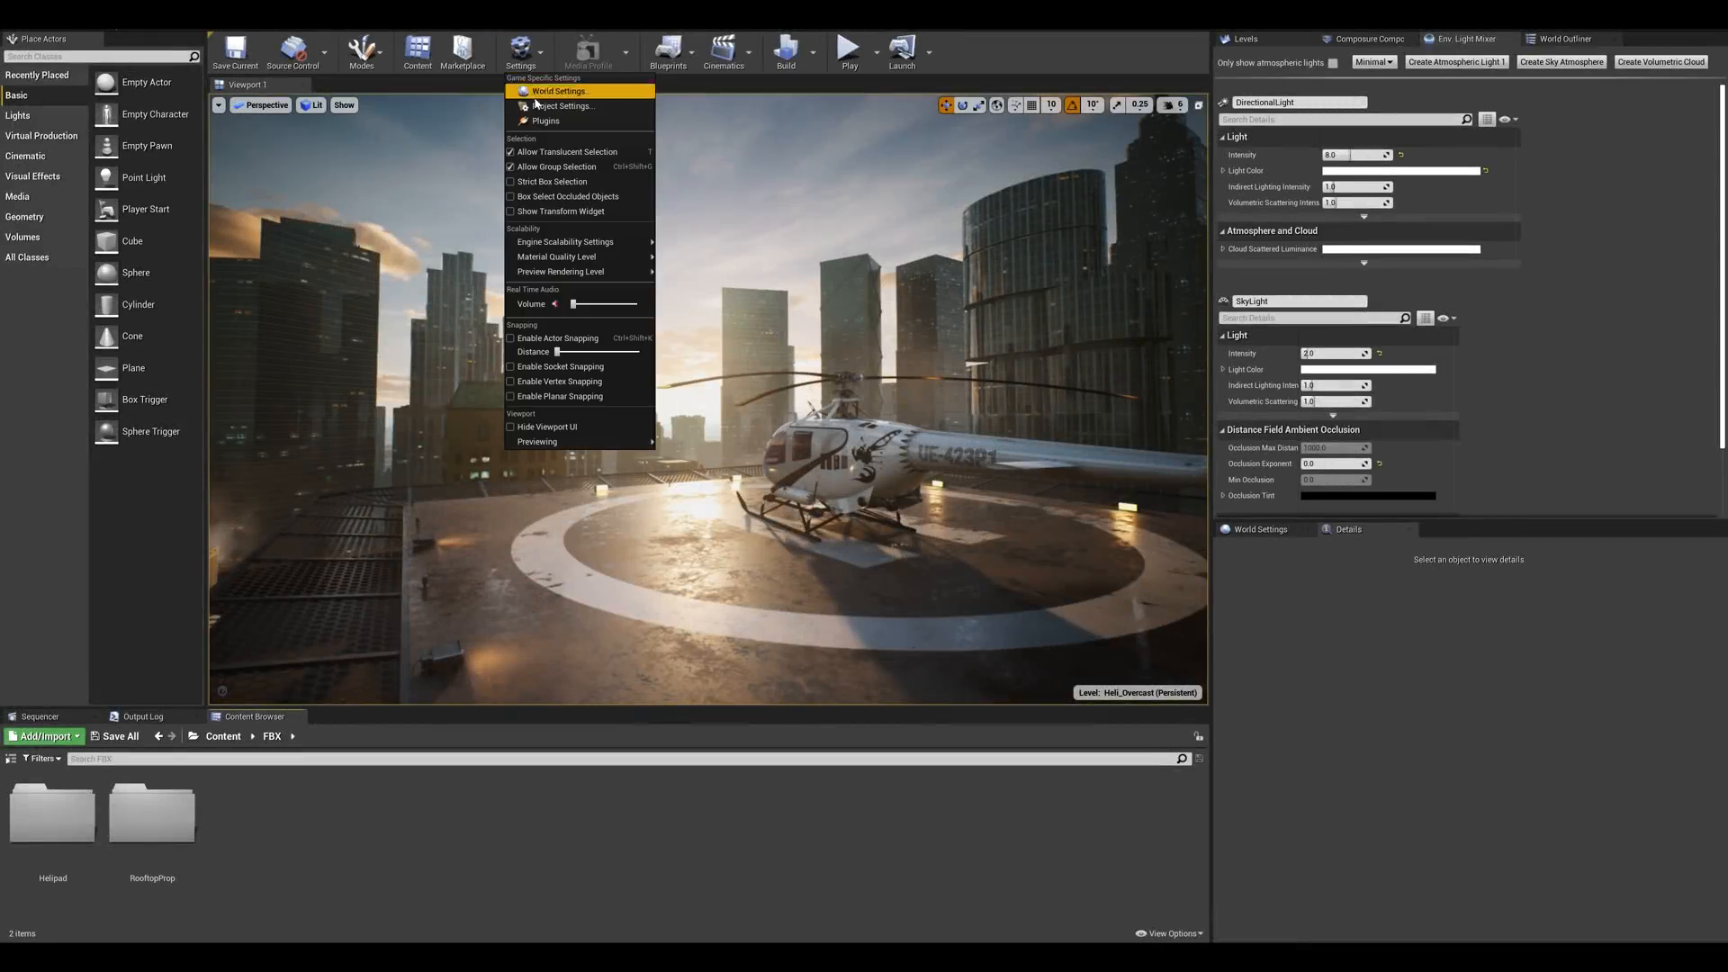
Step: Search the Plugins list for 'apple pro' and 'avi' to confirm Apple ProRes Media is enabled
click(546, 121)
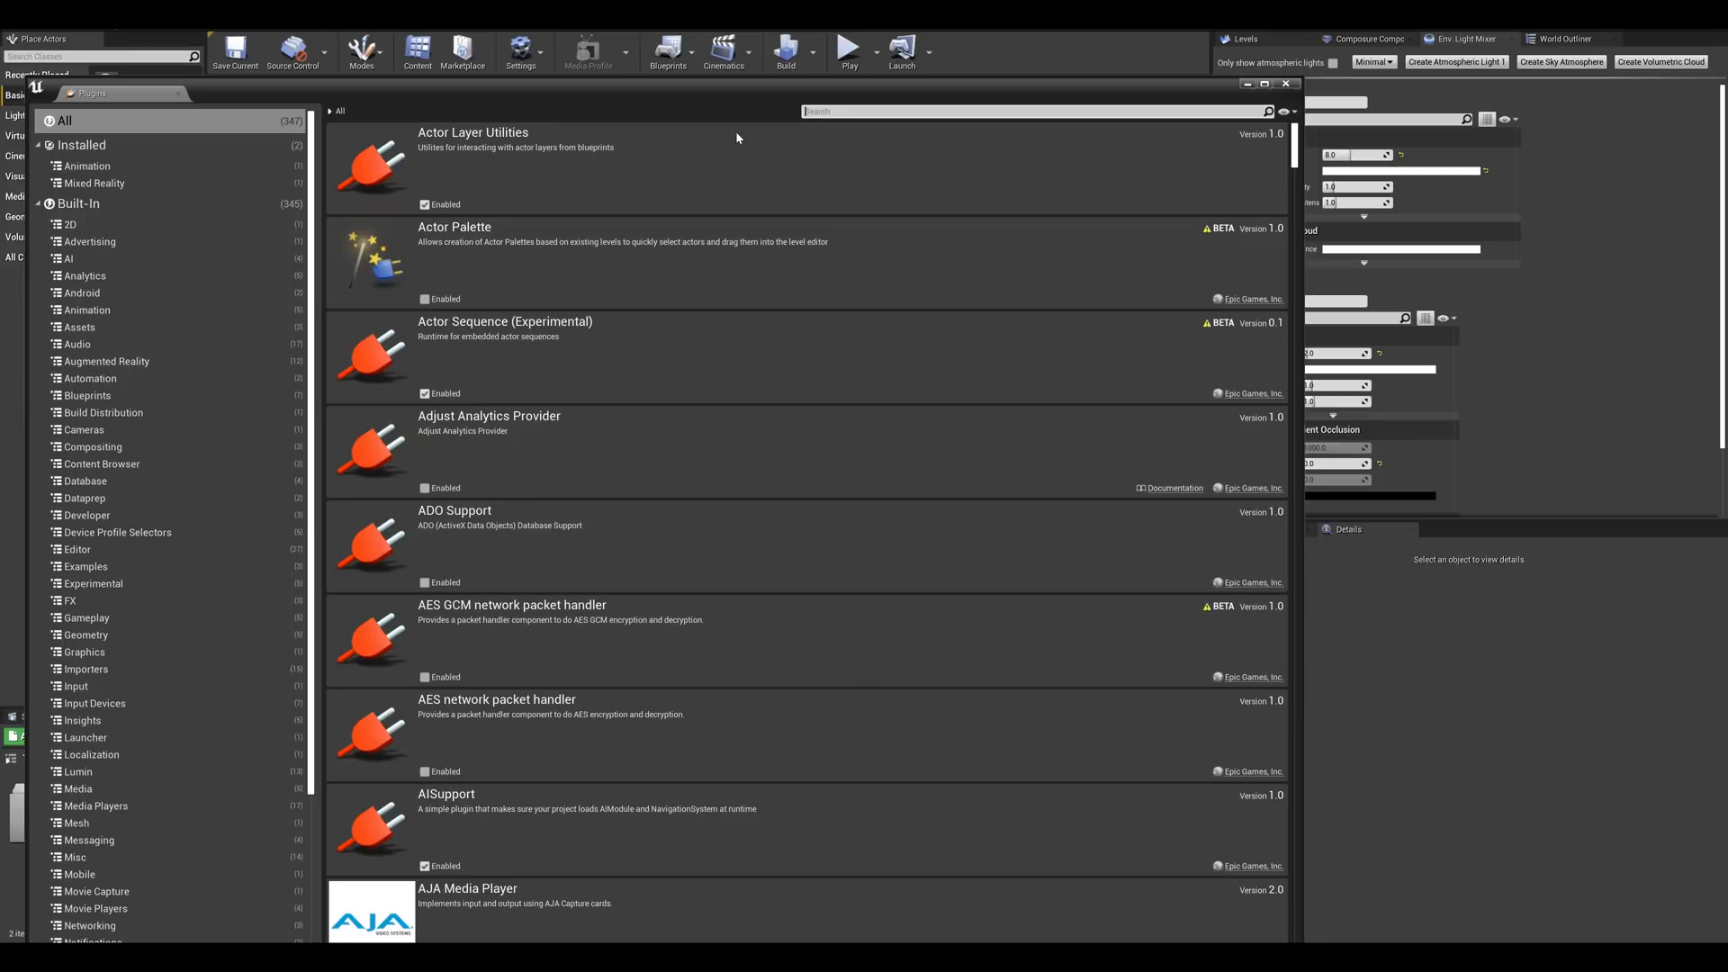
text(apple pro)
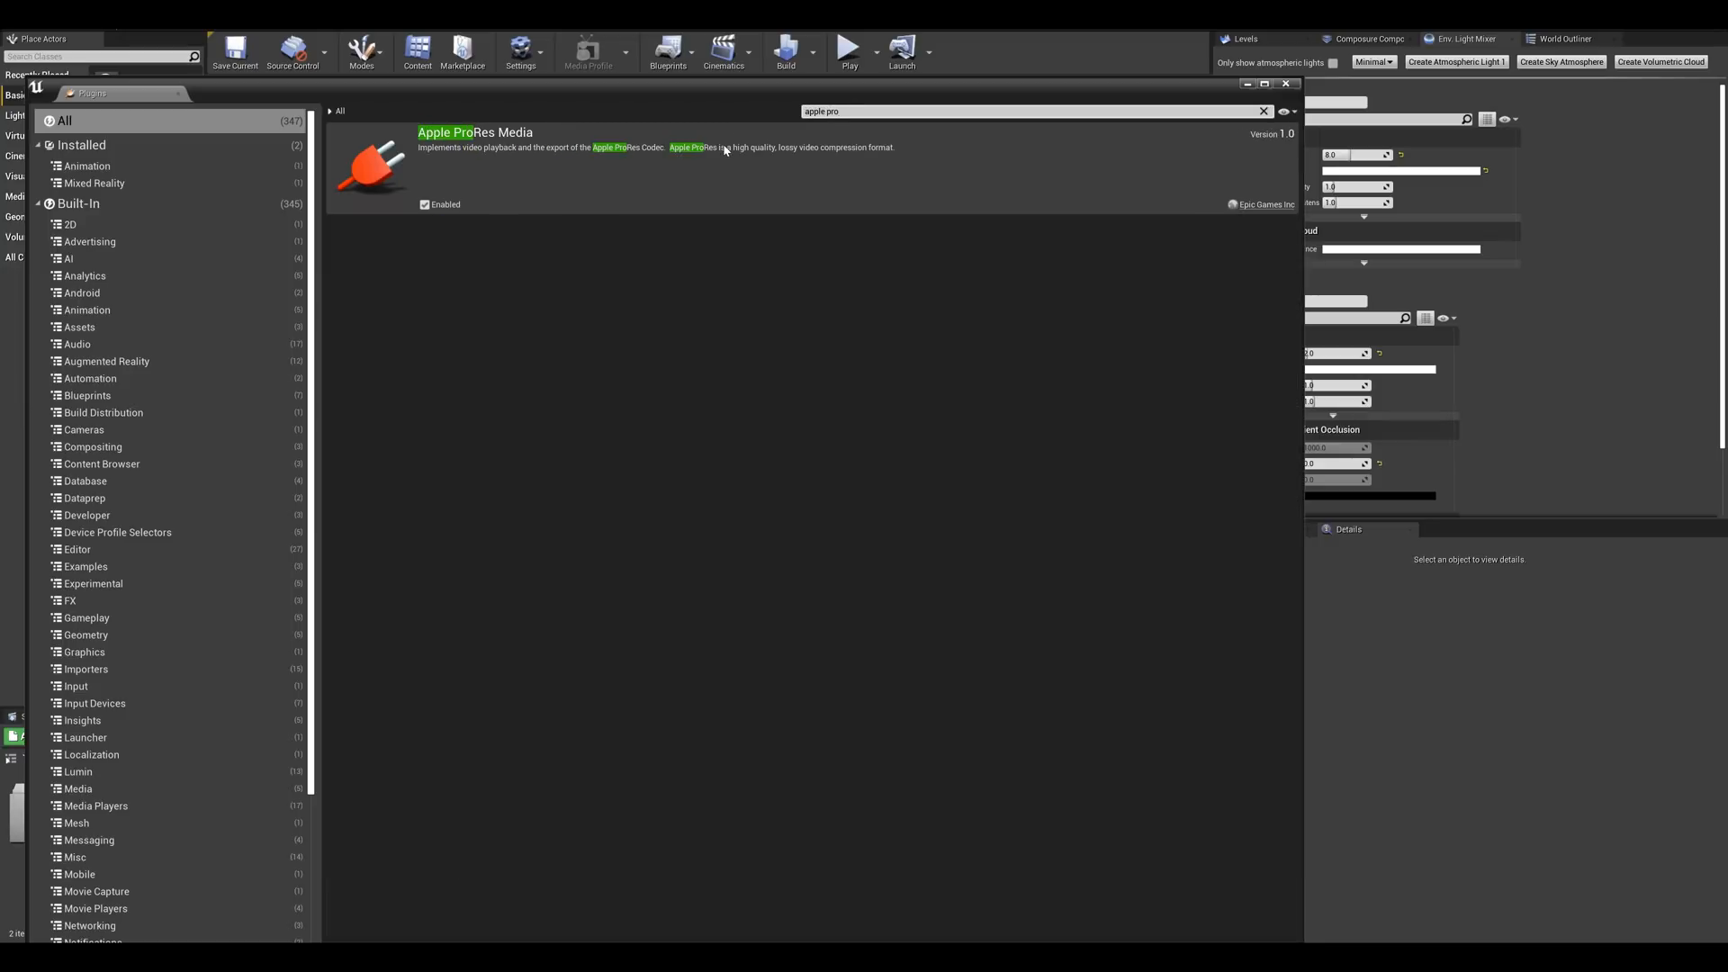
text(avi)
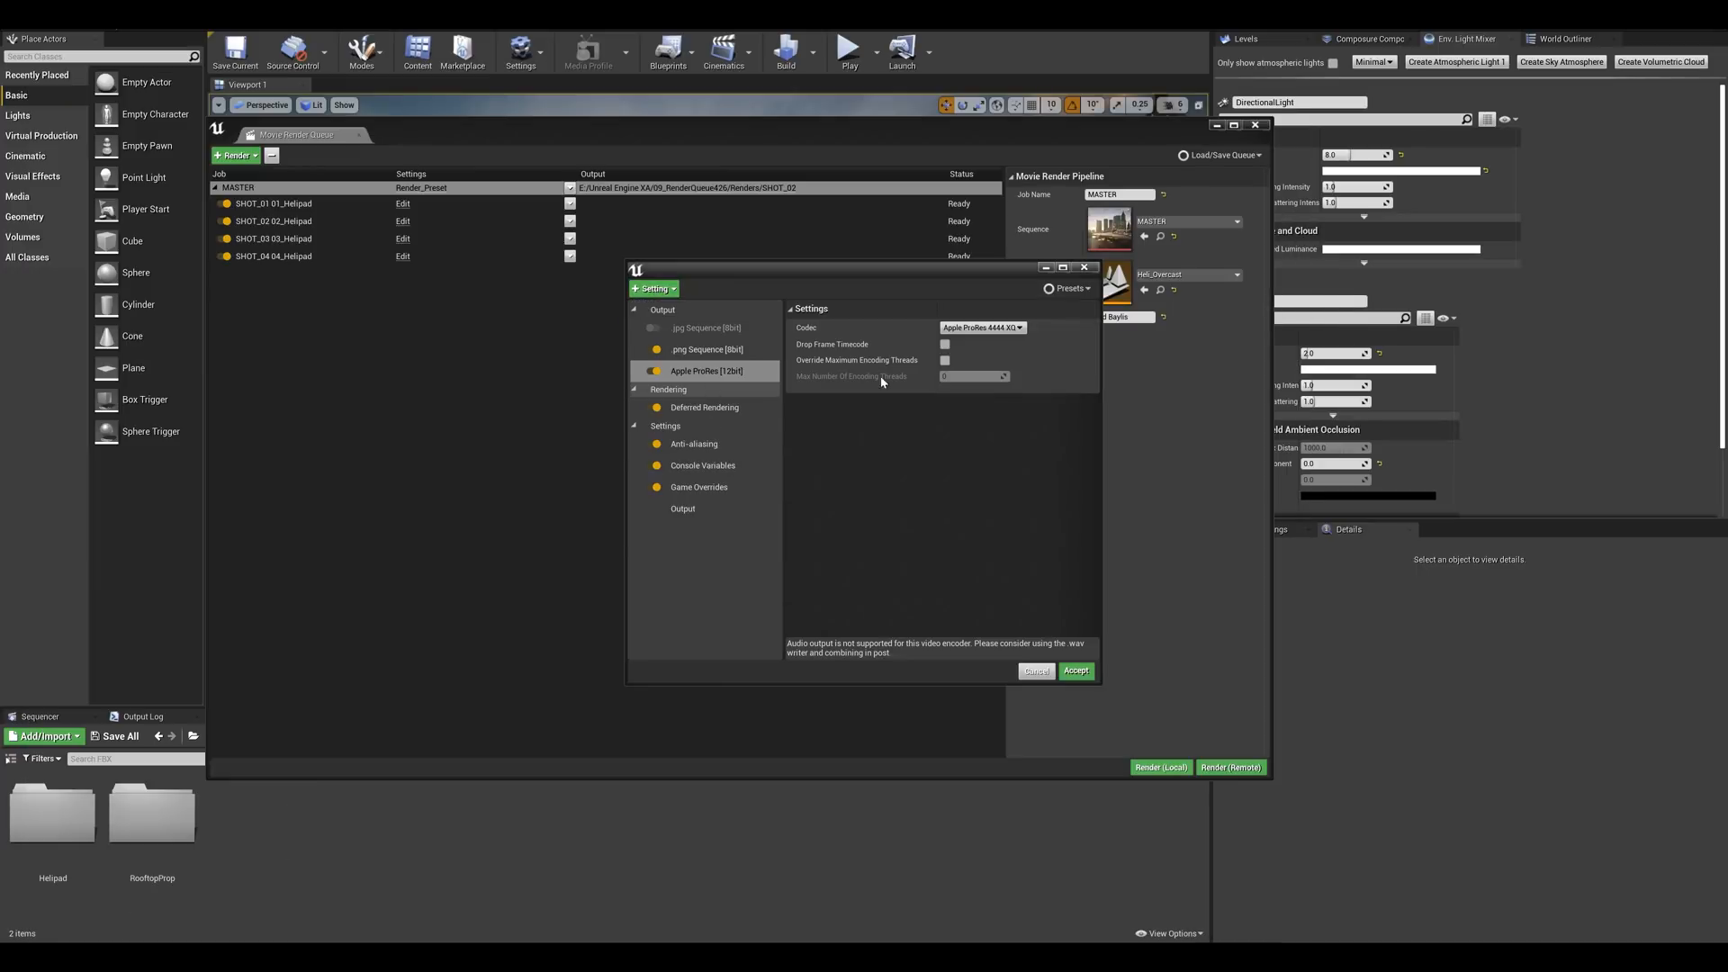
Step: Add an Apple ProRes output using the Apple ProRes 4444 XQ codec
click(983, 328)
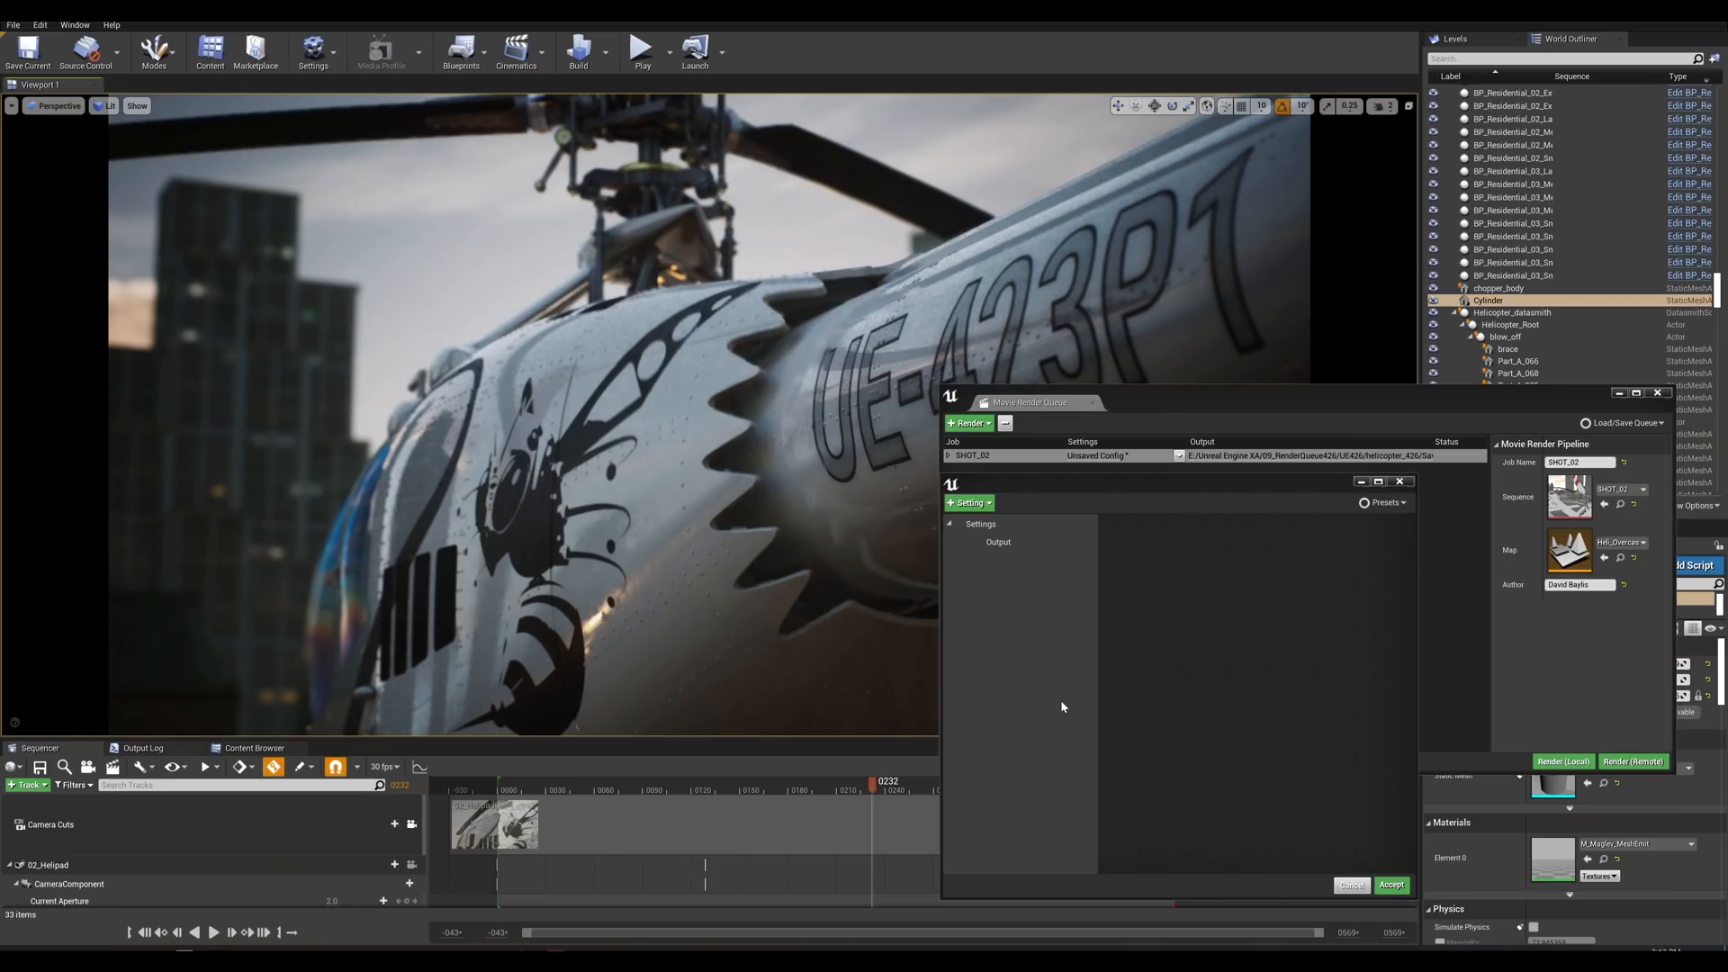
Step: Add a Final Cut Pro XML export under Output for the SHOT_02 job
click(968, 502)
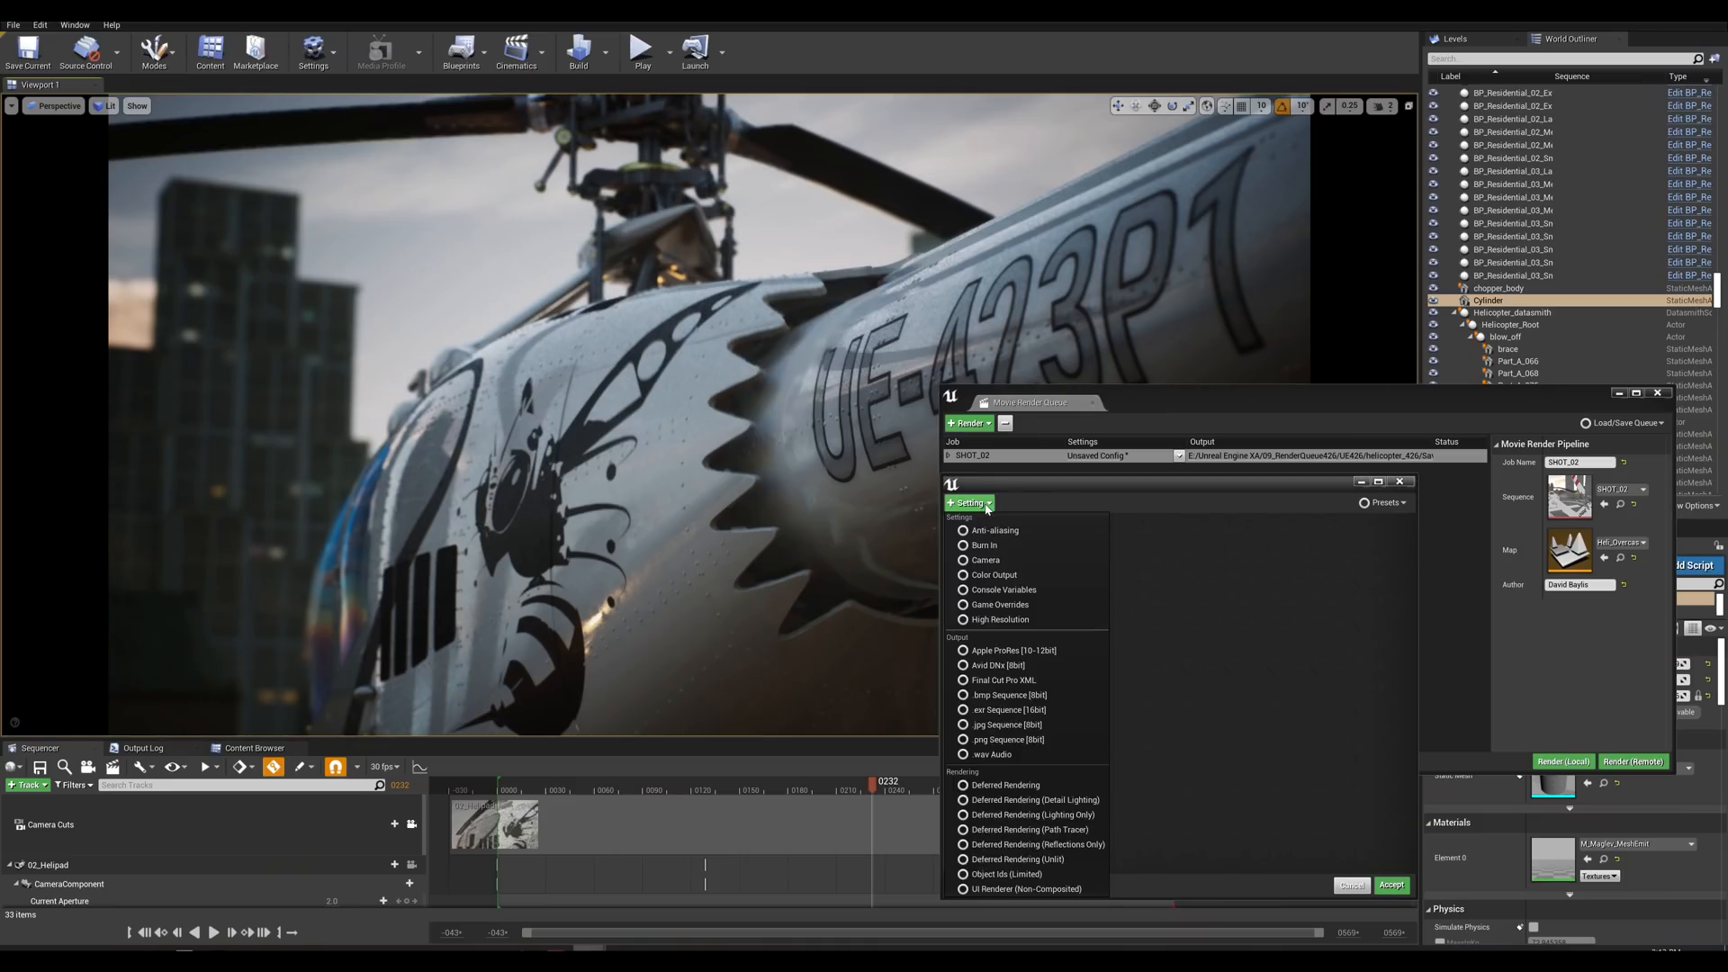
mouse_move(1003, 681)
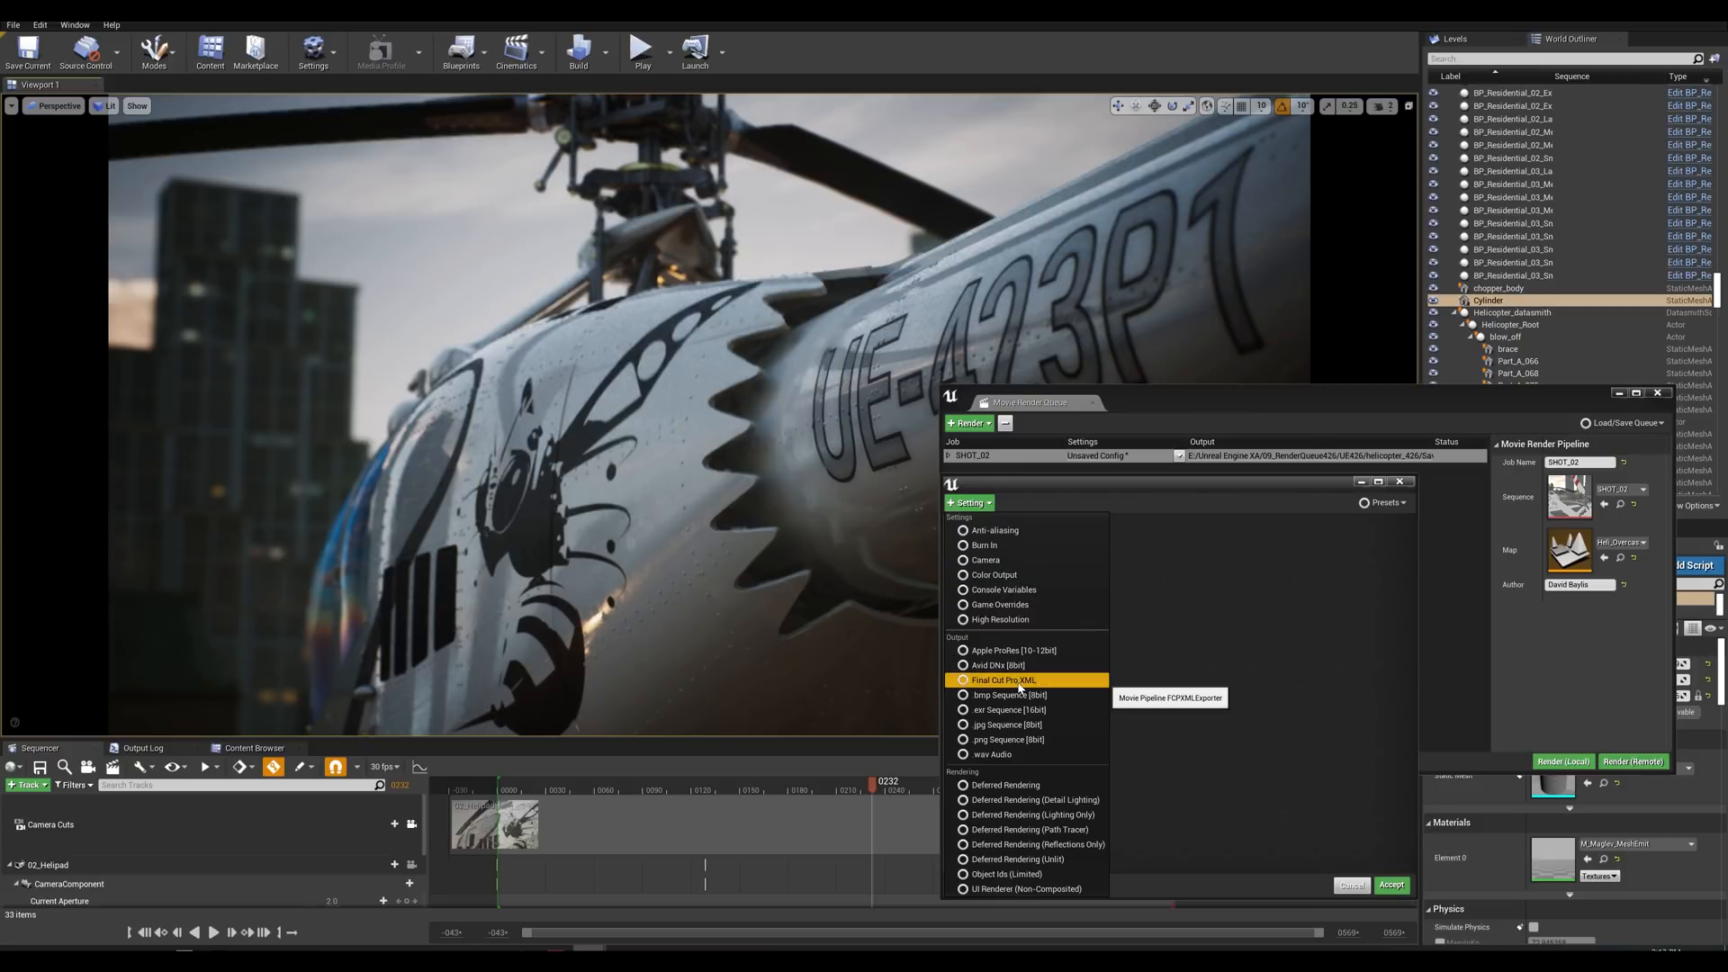
click(1003, 679)
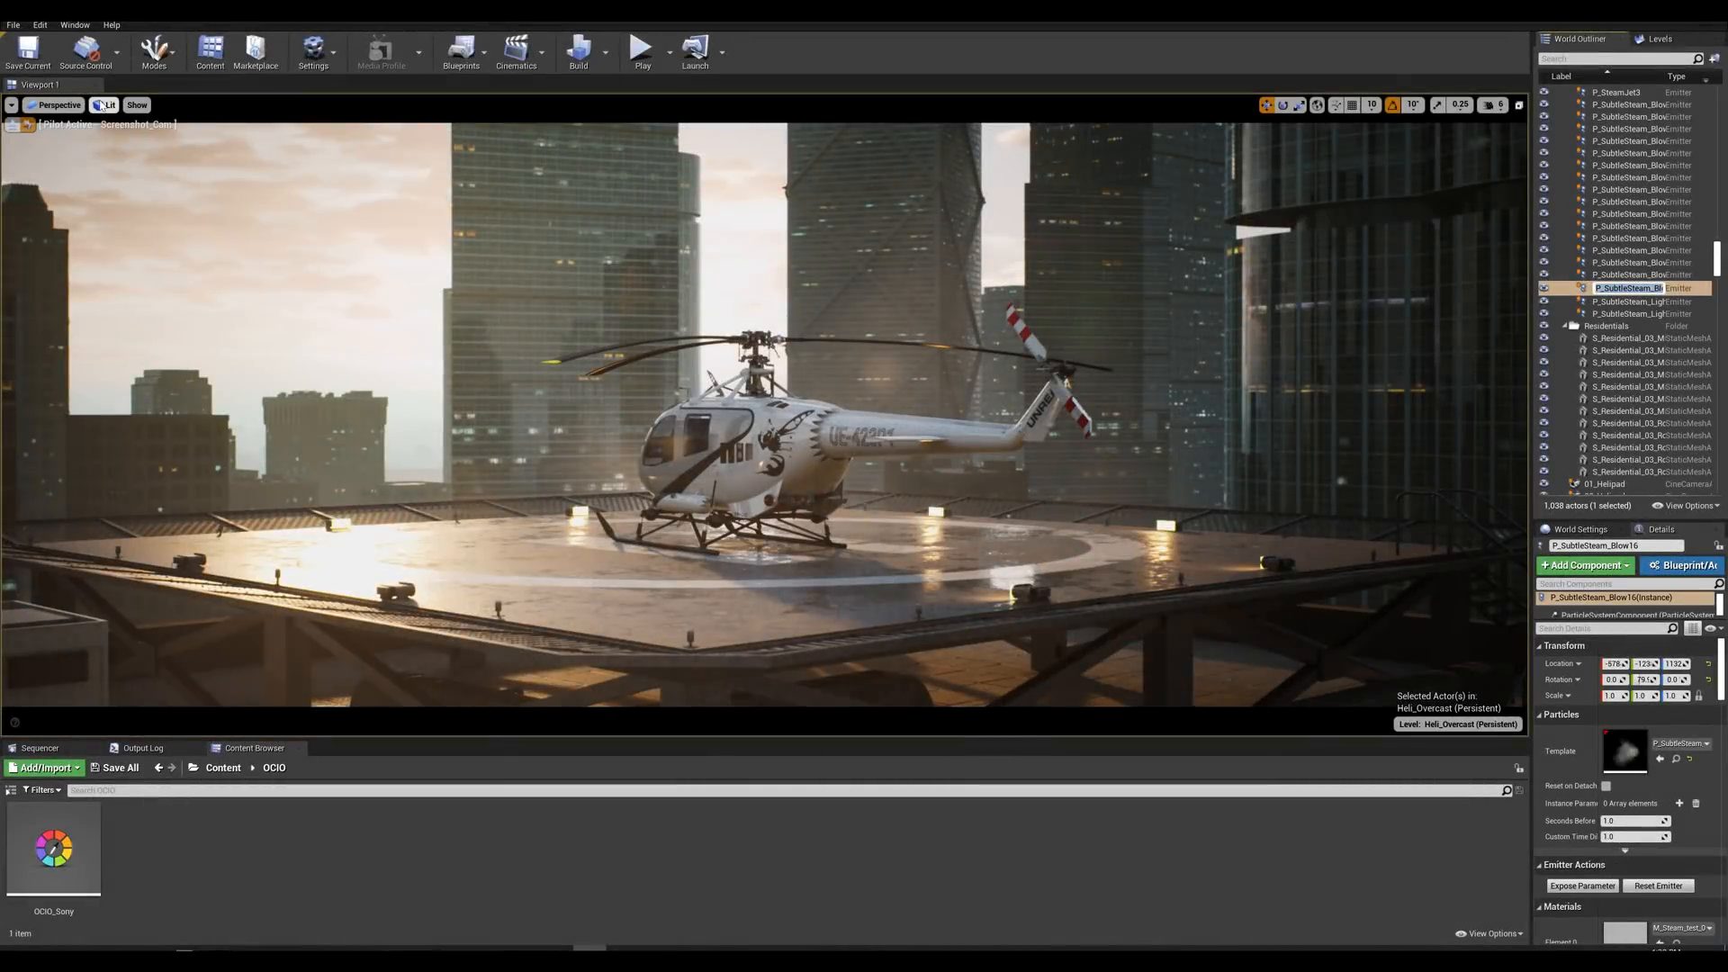
Step: Enable OCIO Display in the viewport's view modes, then bring up Movie Render Queue from Window > Cinematics
click(109, 106)
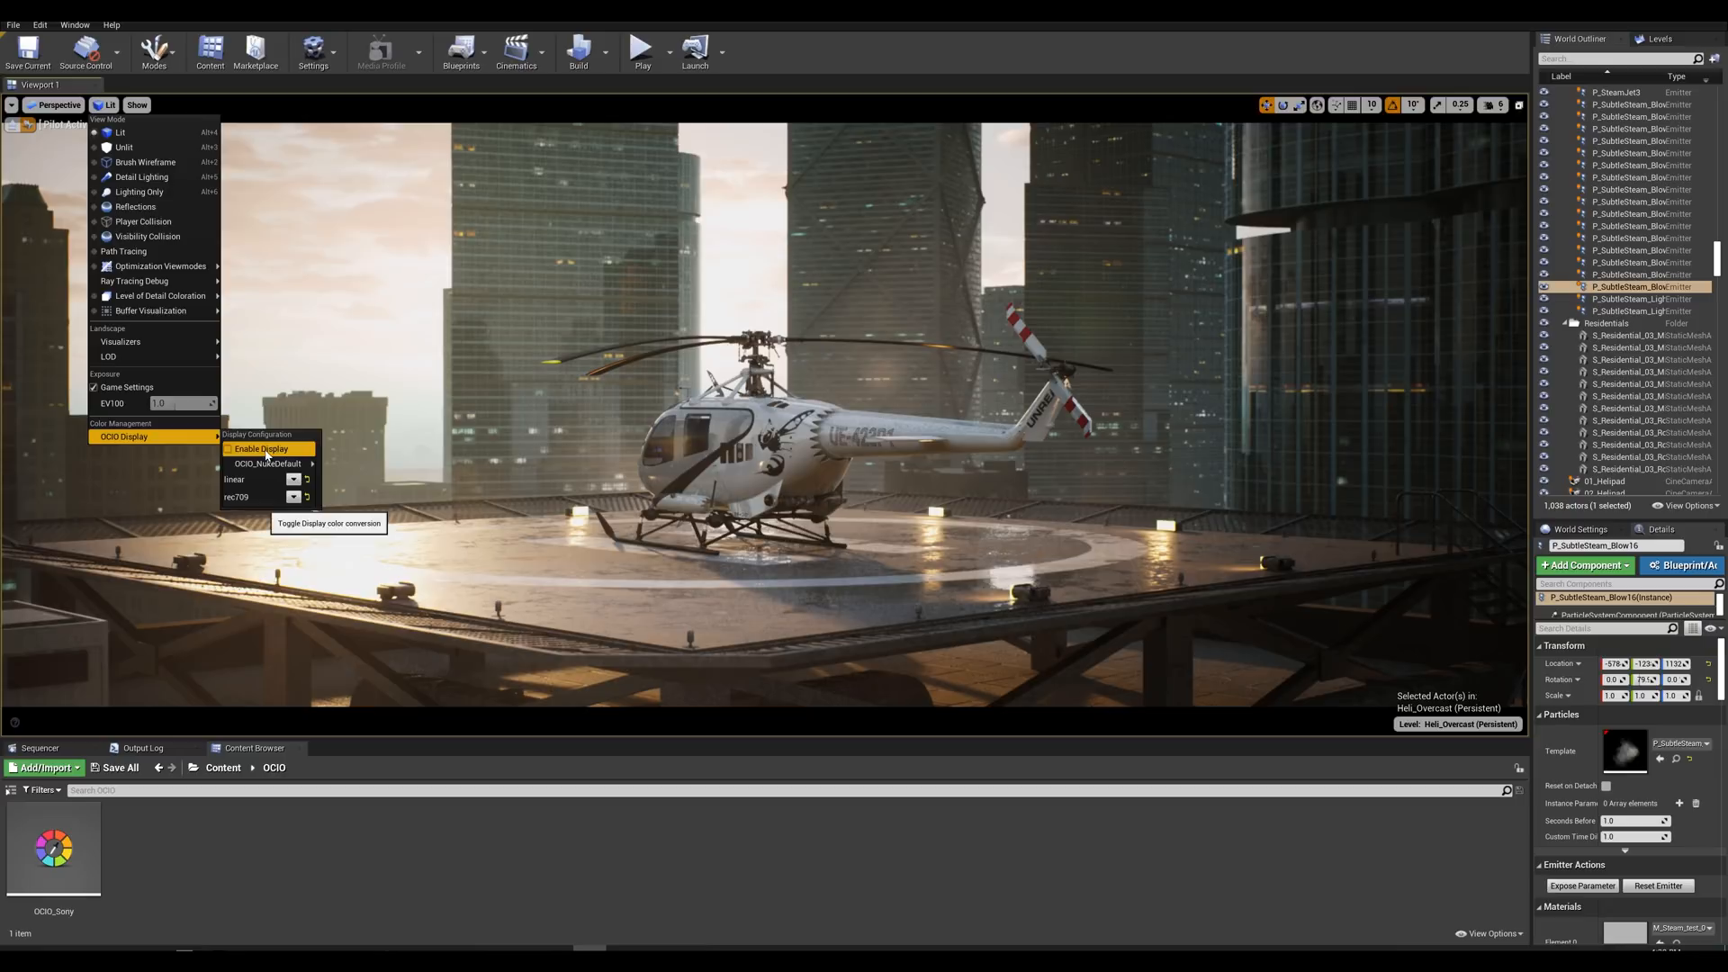
click(260, 448)
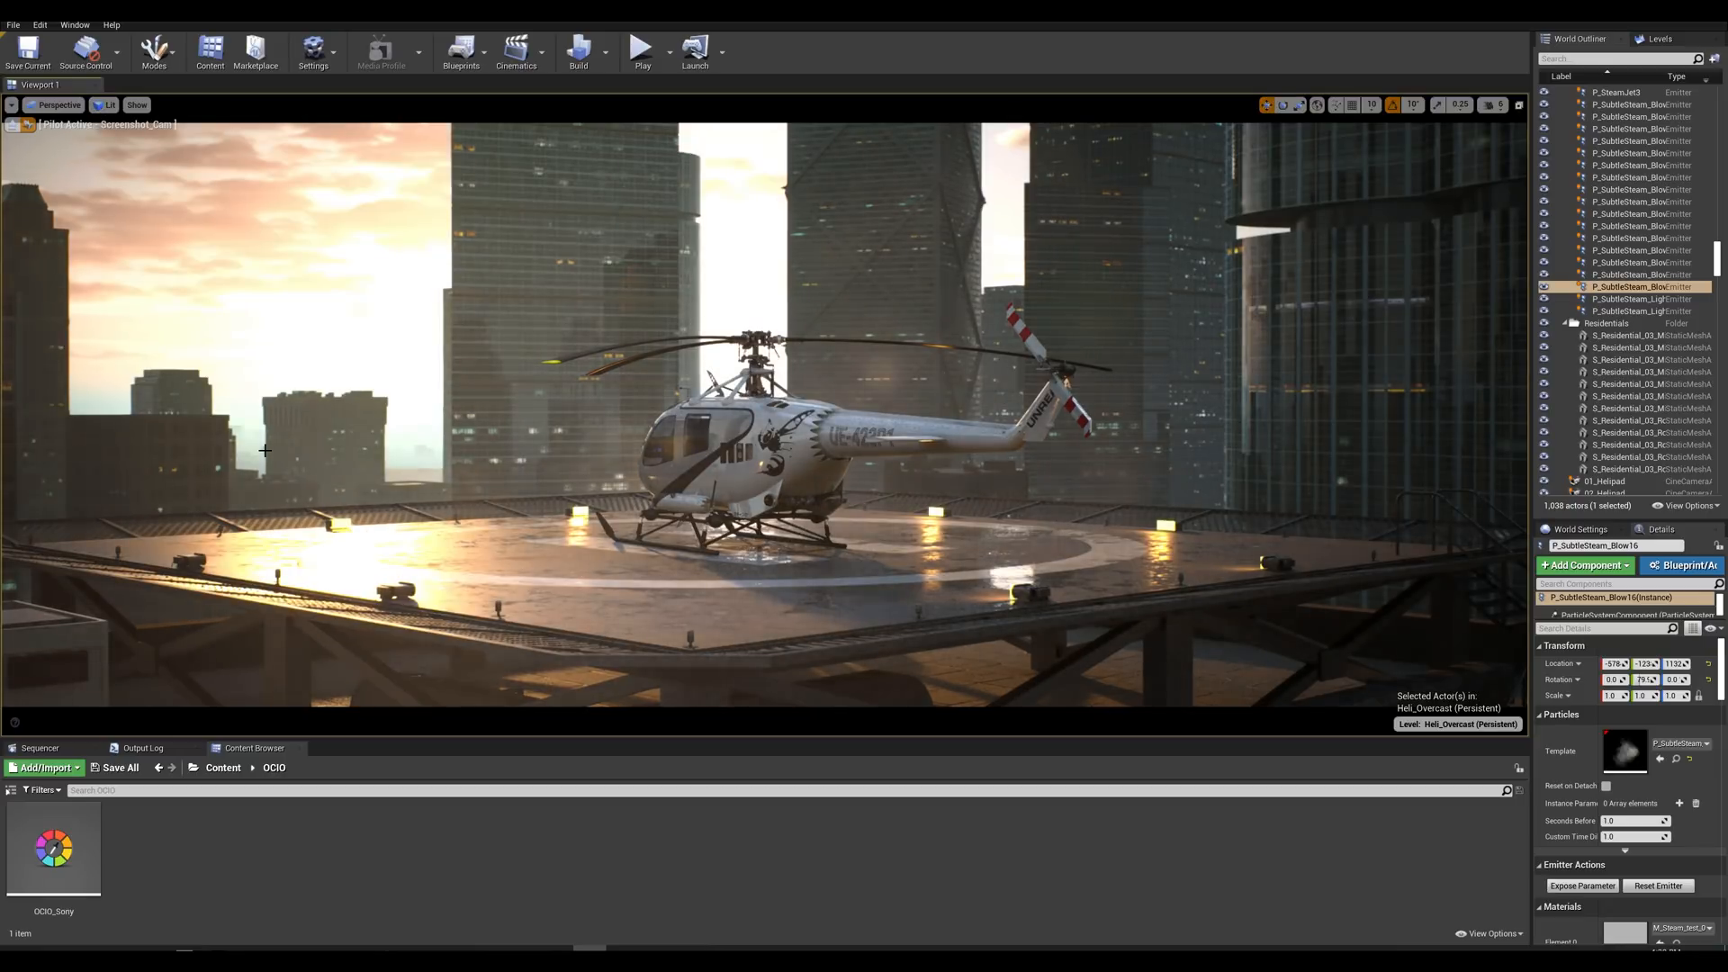
click(77, 24)
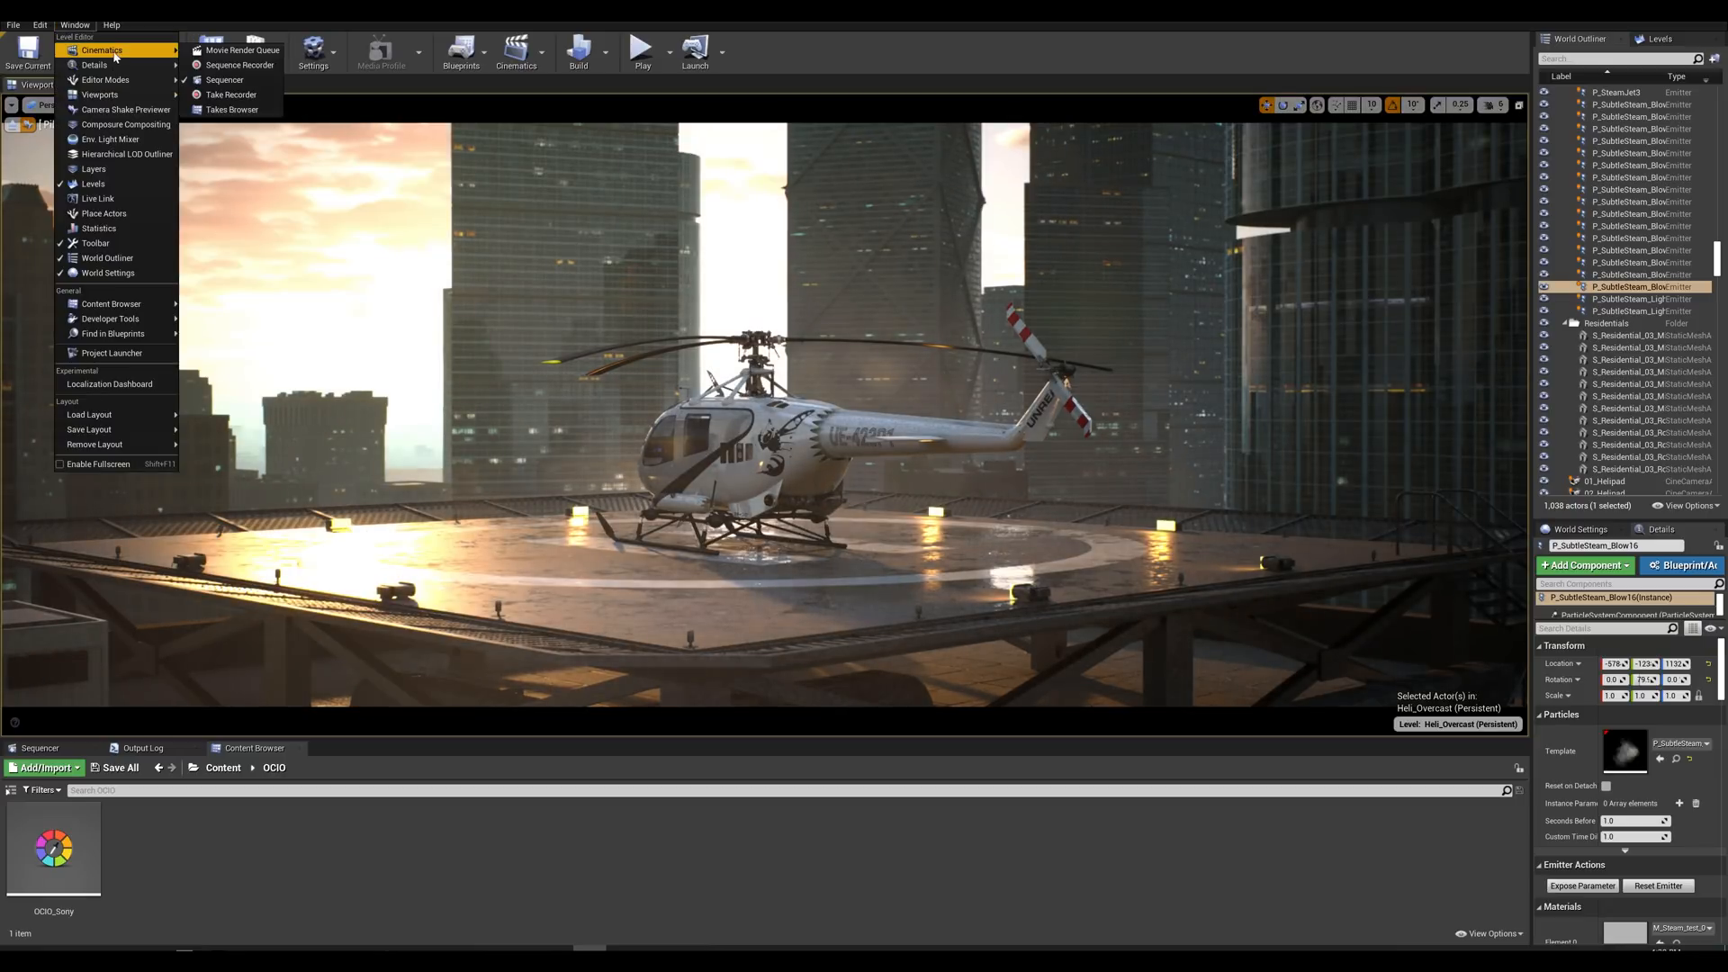
click(247, 49)
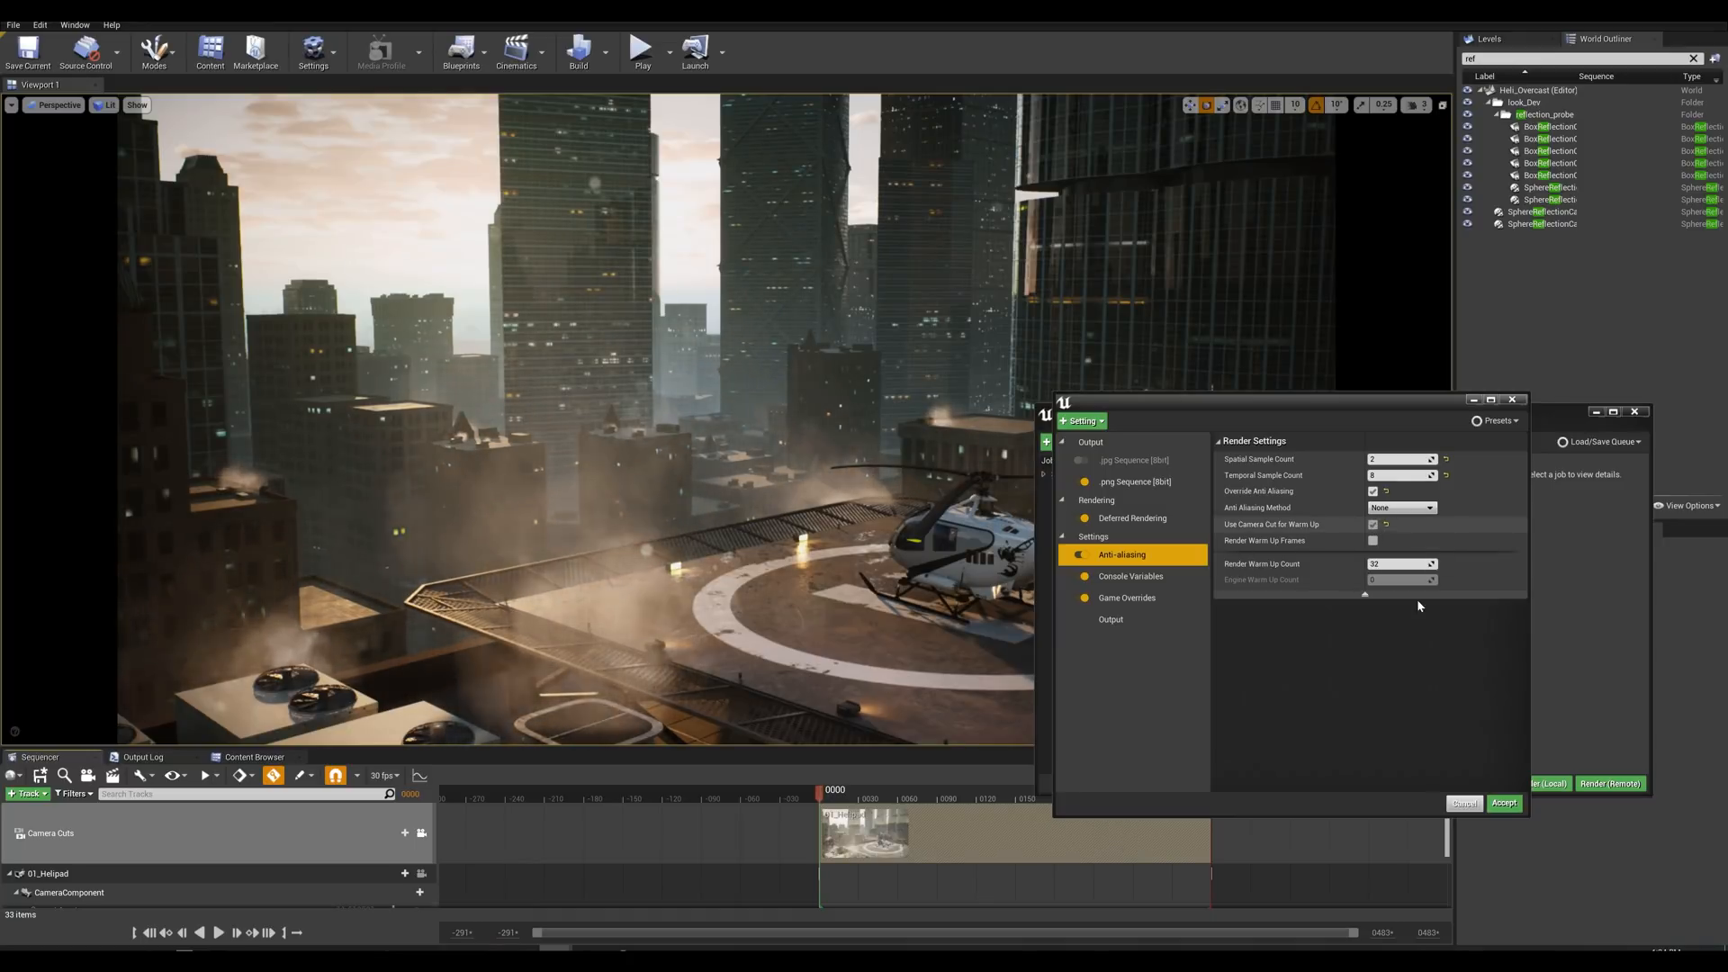
Step: Accept the 2 spatial / 8 temporal samples with 32 camera-cut warm-up frames and start a local render of SHOT_01
click(1504, 803)
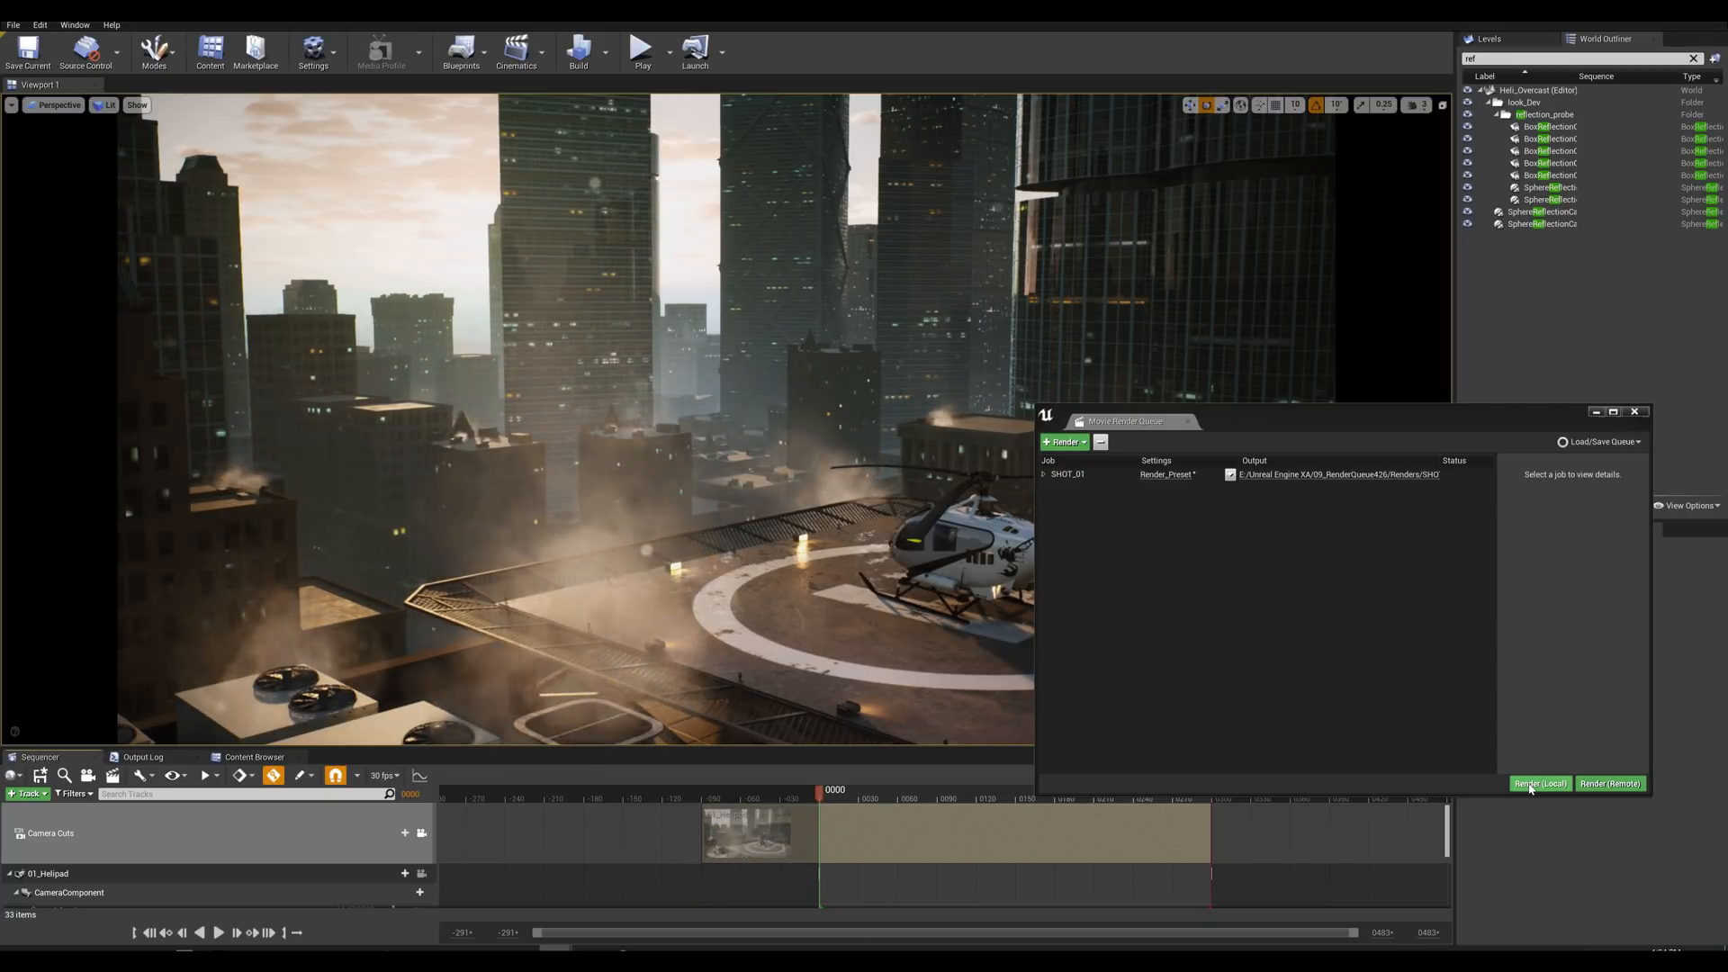
click(1541, 784)
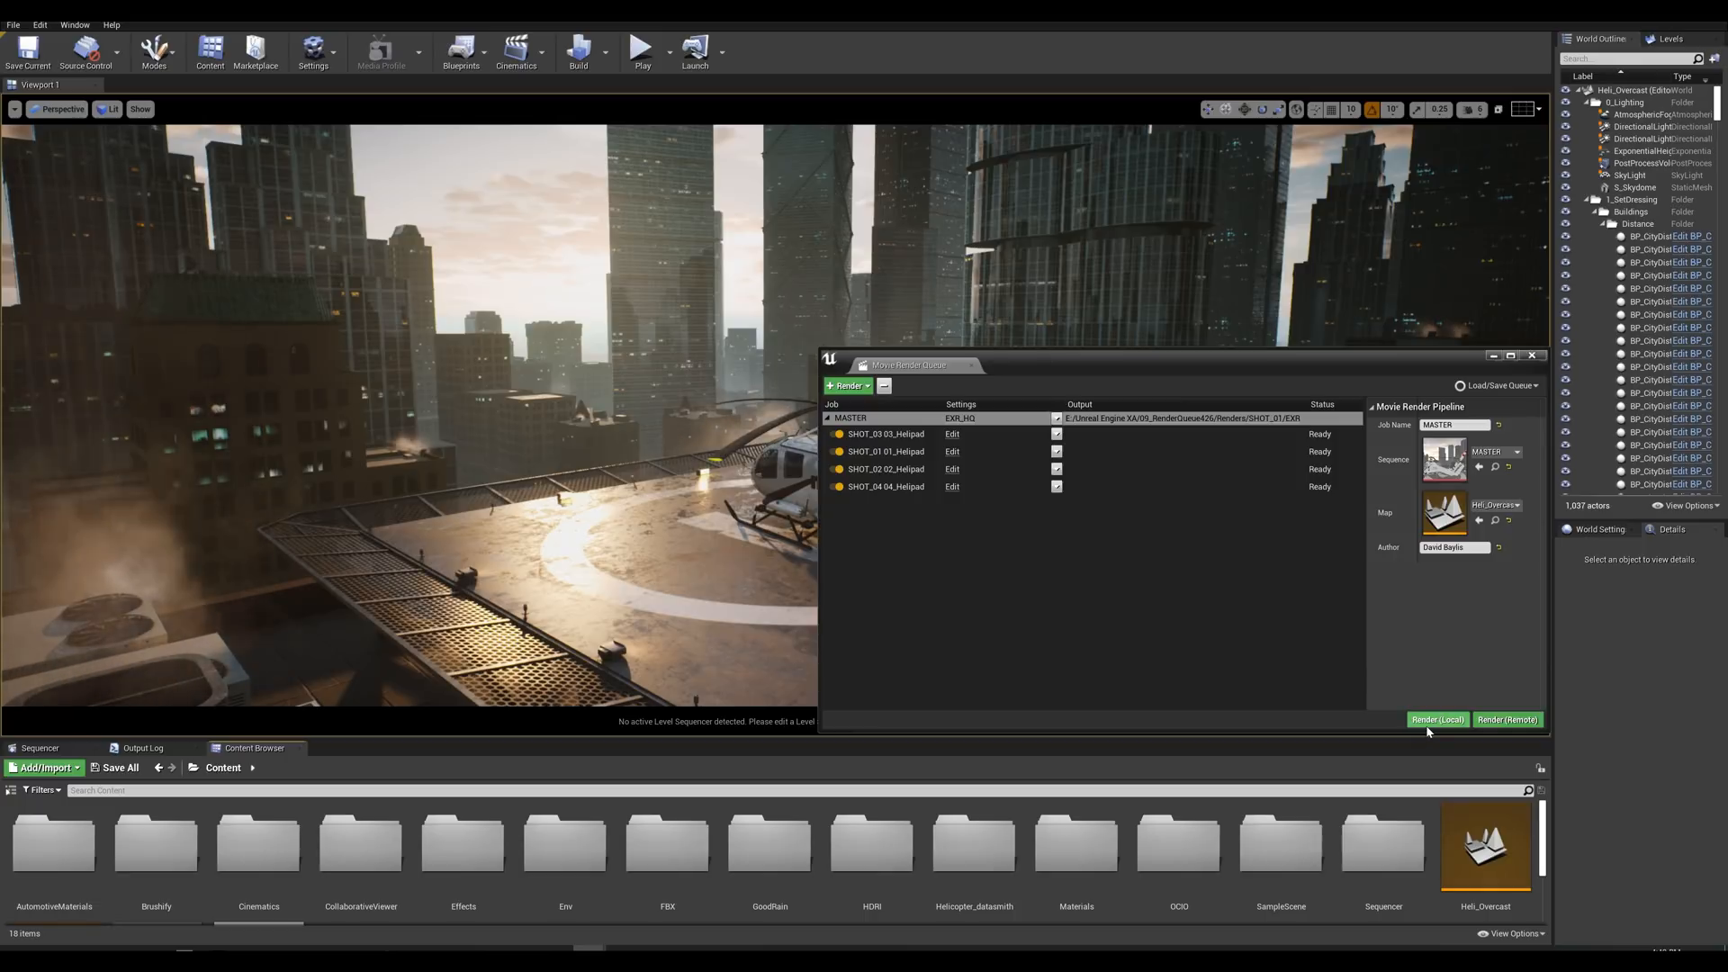
mouse_move(1427, 729)
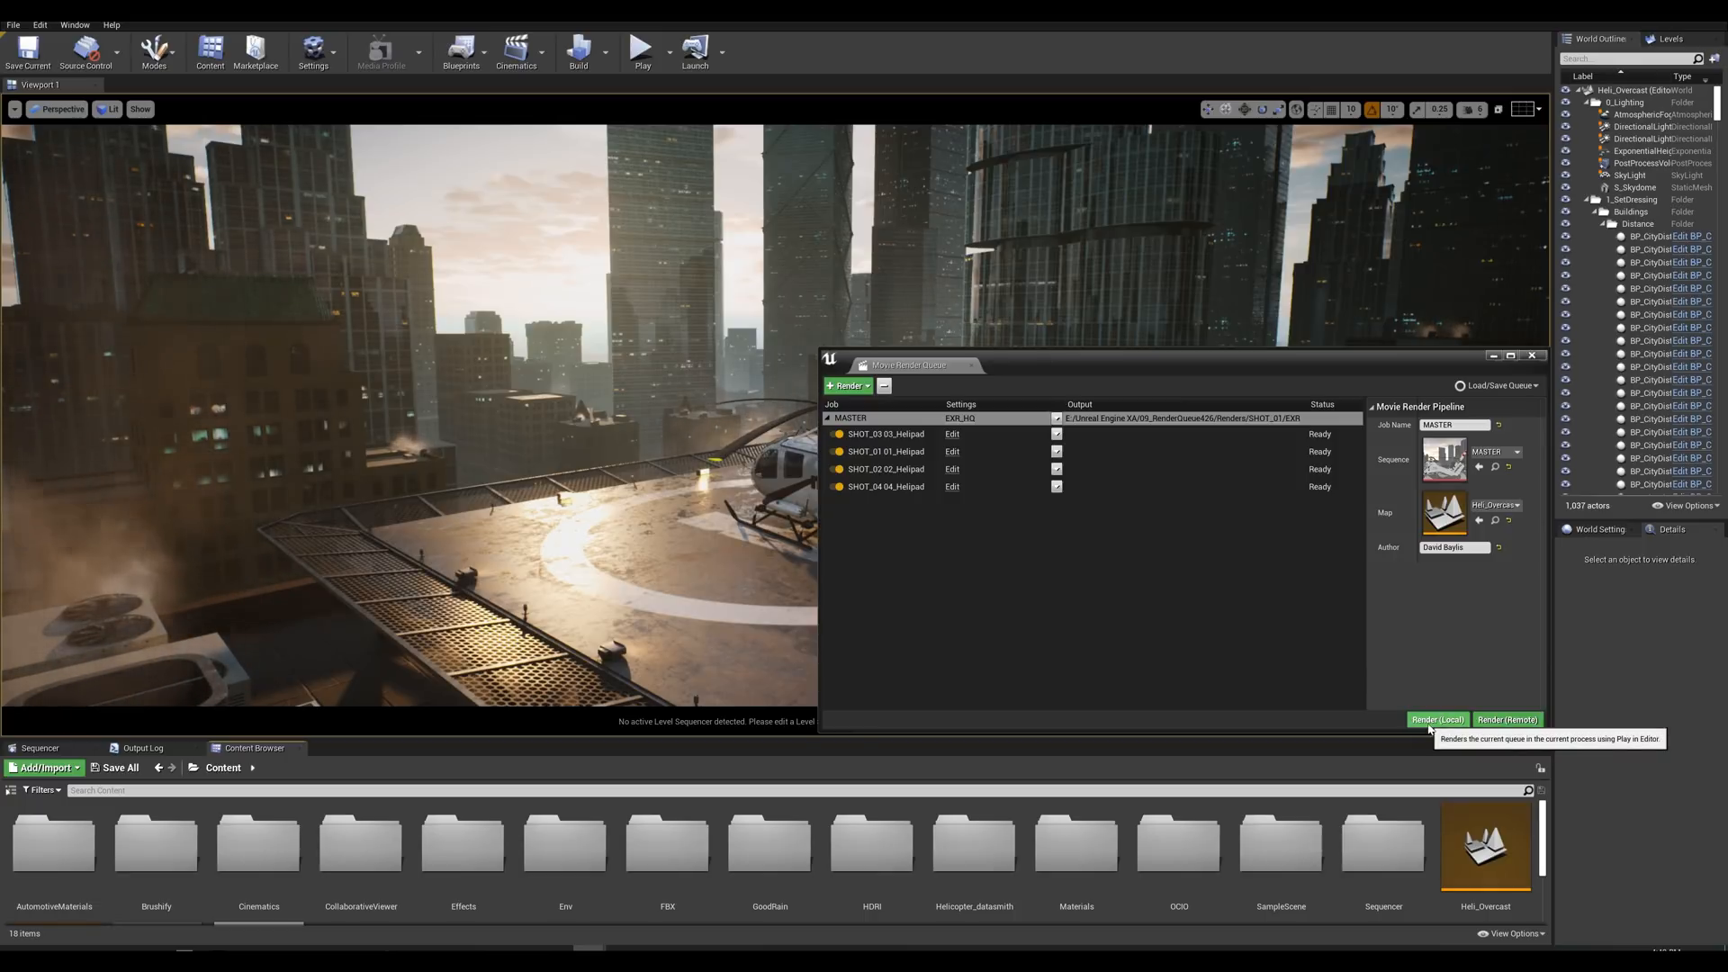
mouse_move(1508, 720)
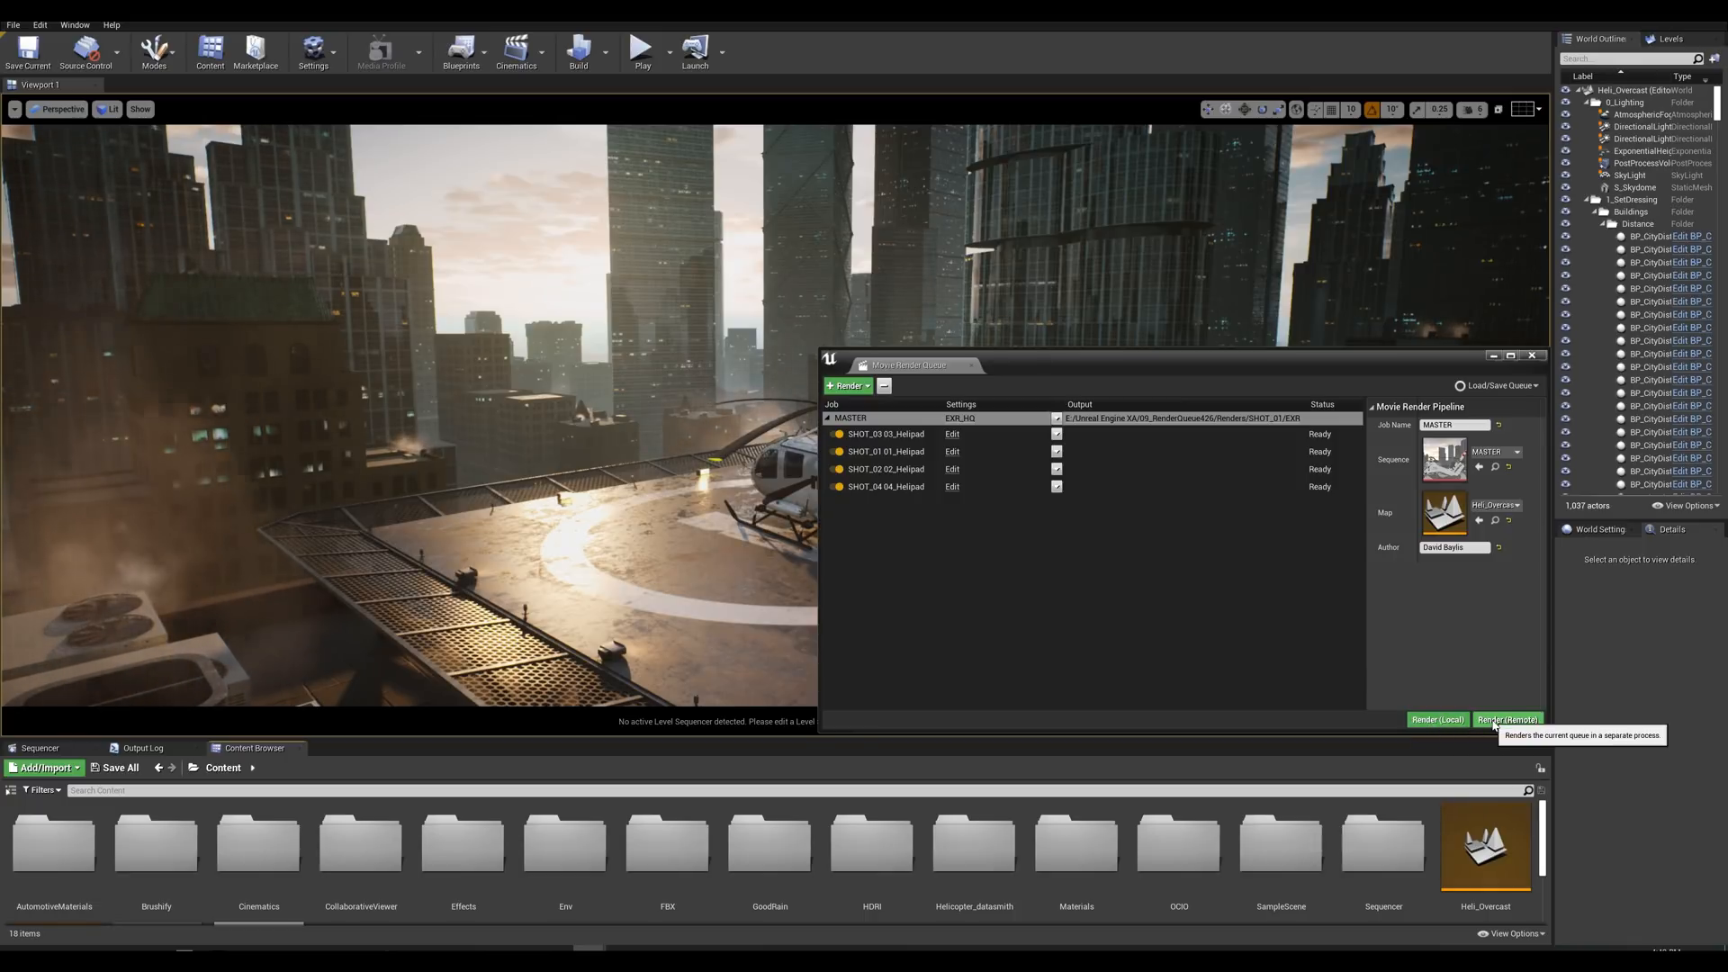